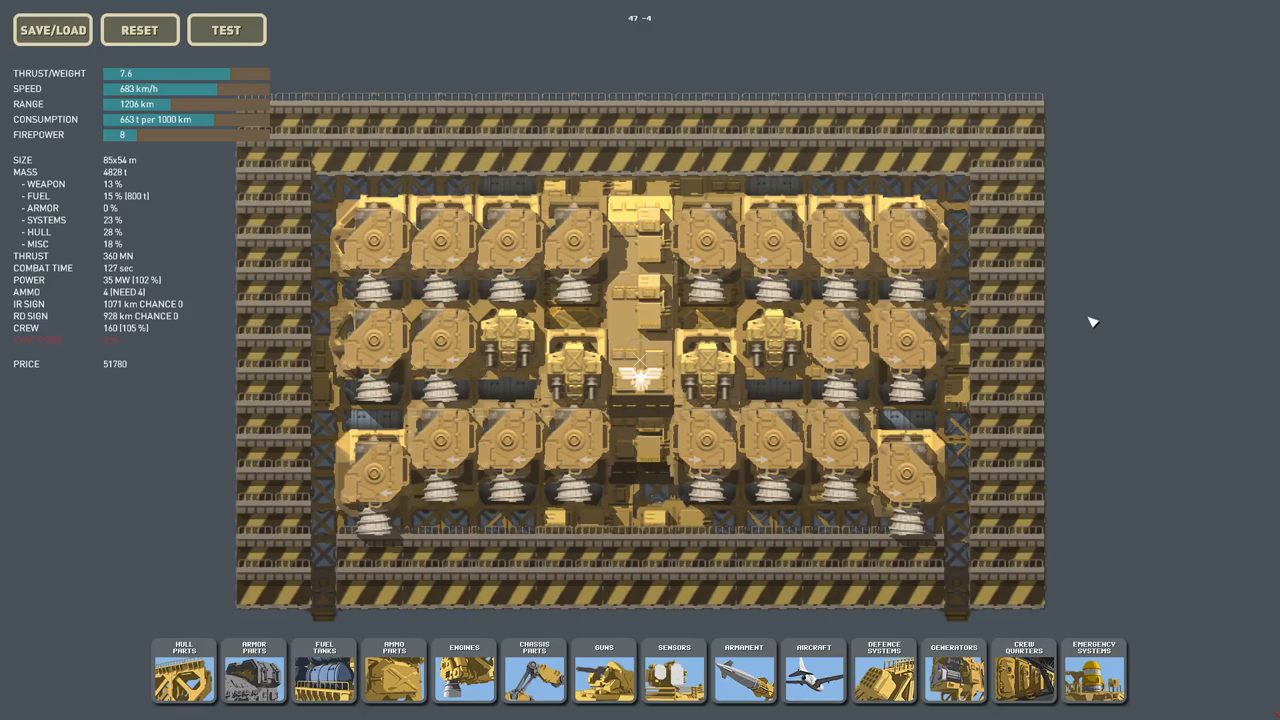
pyautogui.moveTo(950, 164)
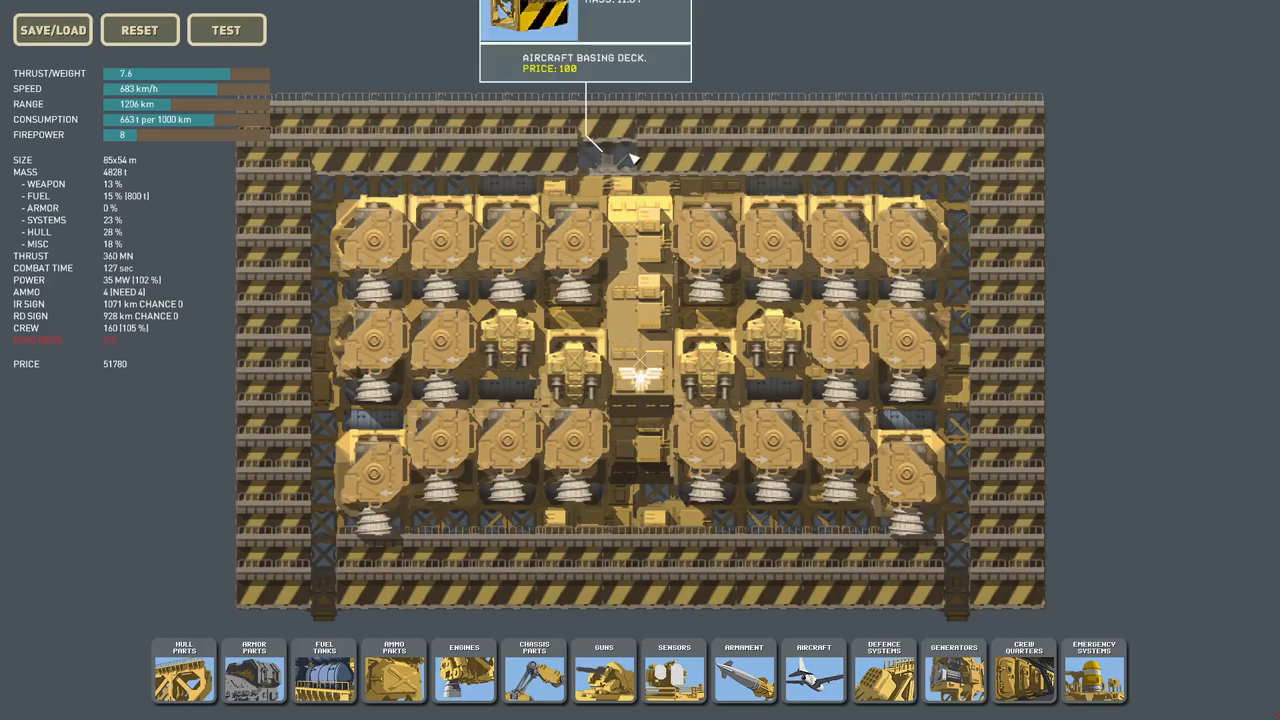
pyautogui.moveTo(336, 164)
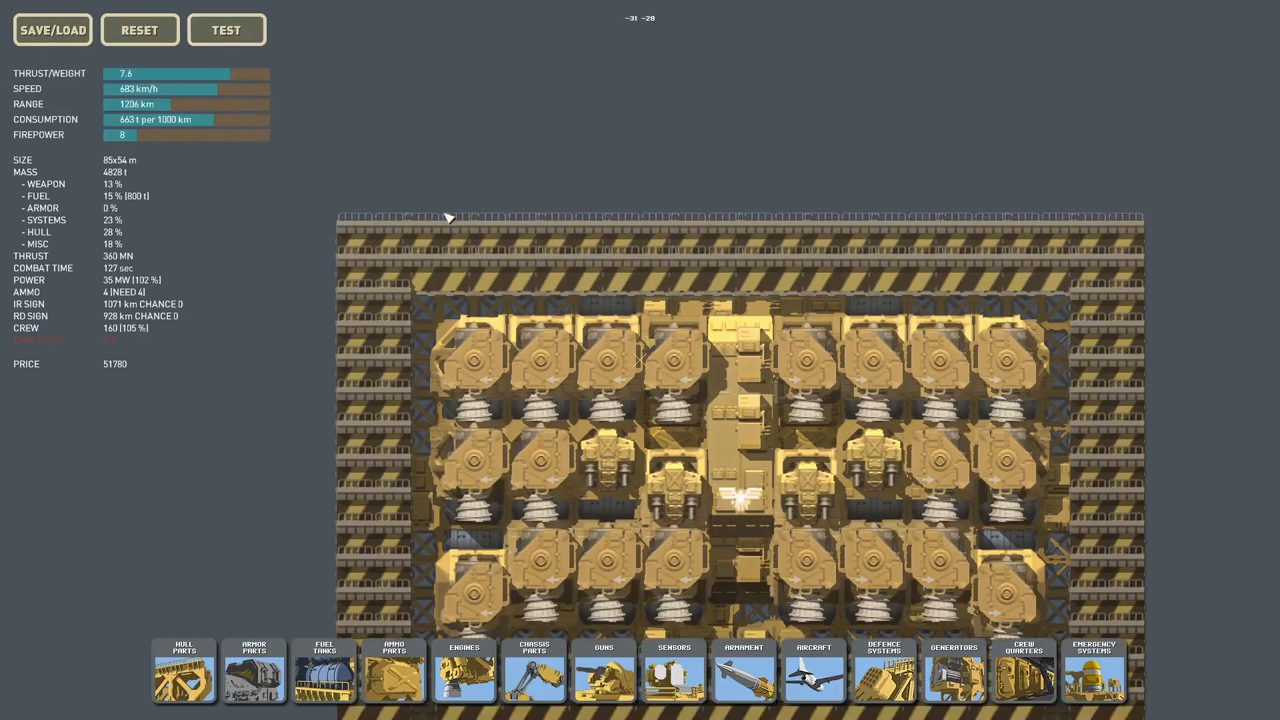
pyautogui.moveTo(450, 240)
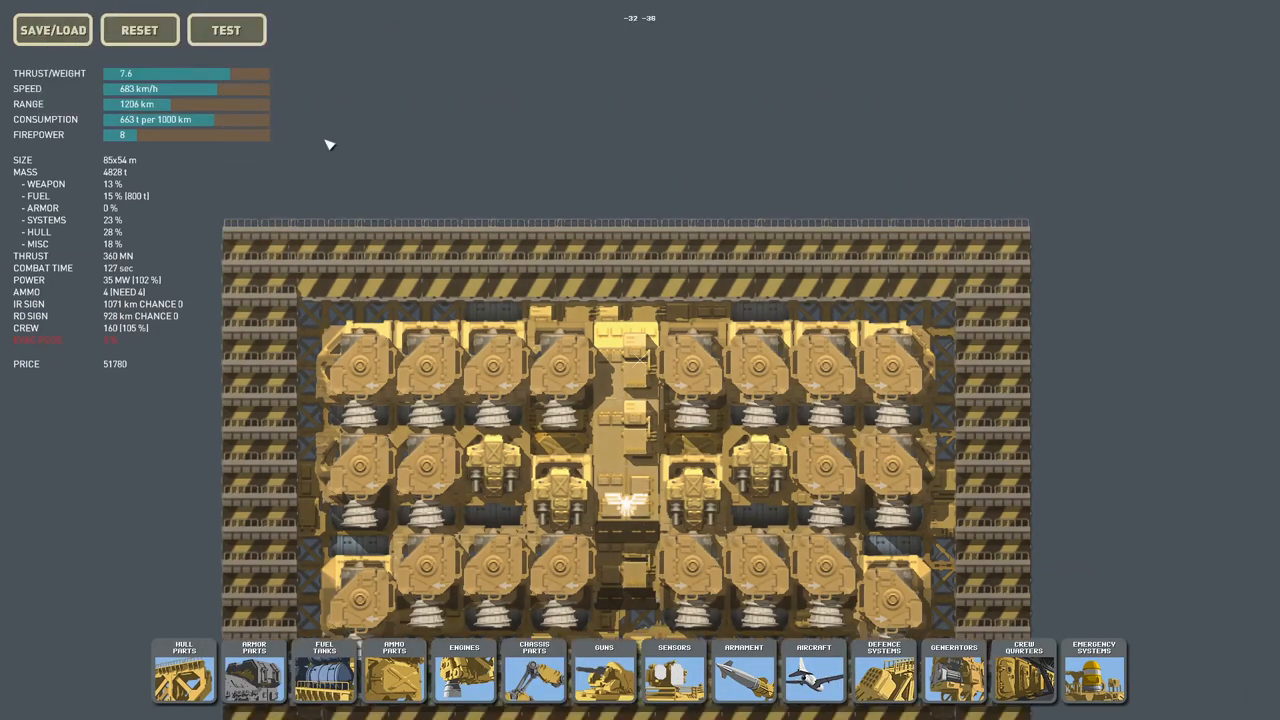
pyautogui.moveTo(364, 218)
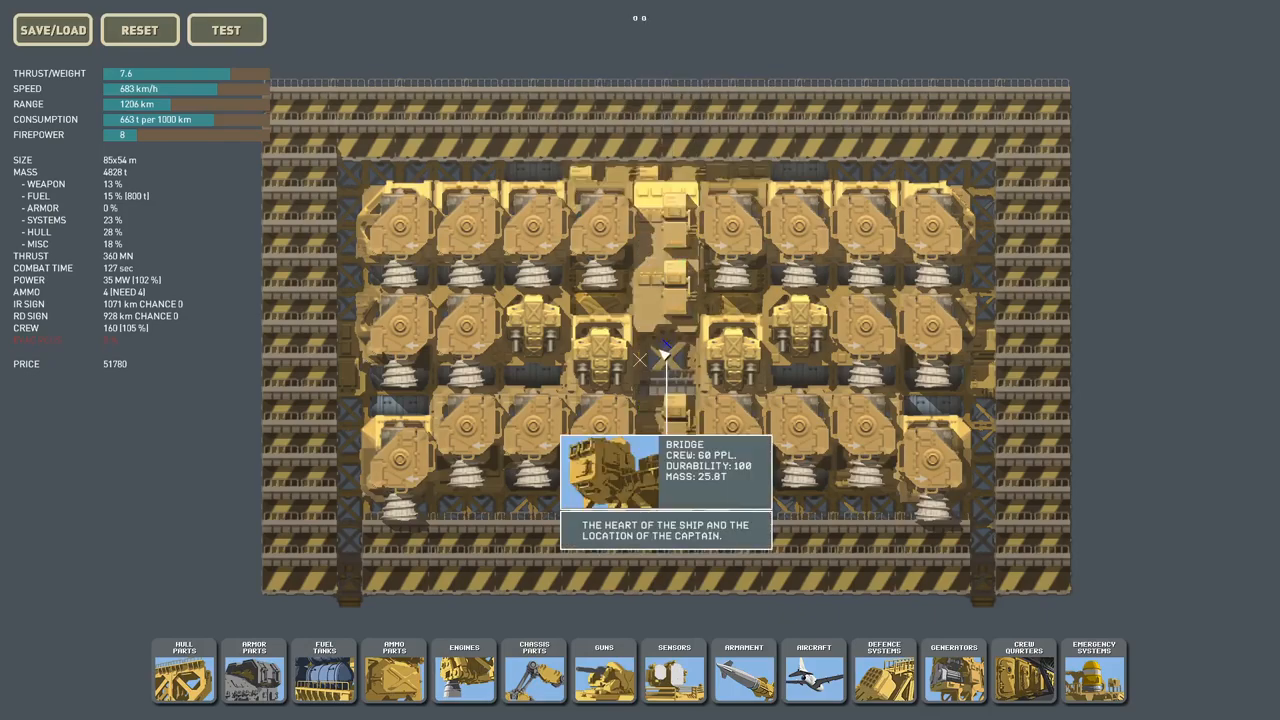
pyautogui.moveTo(830, 450)
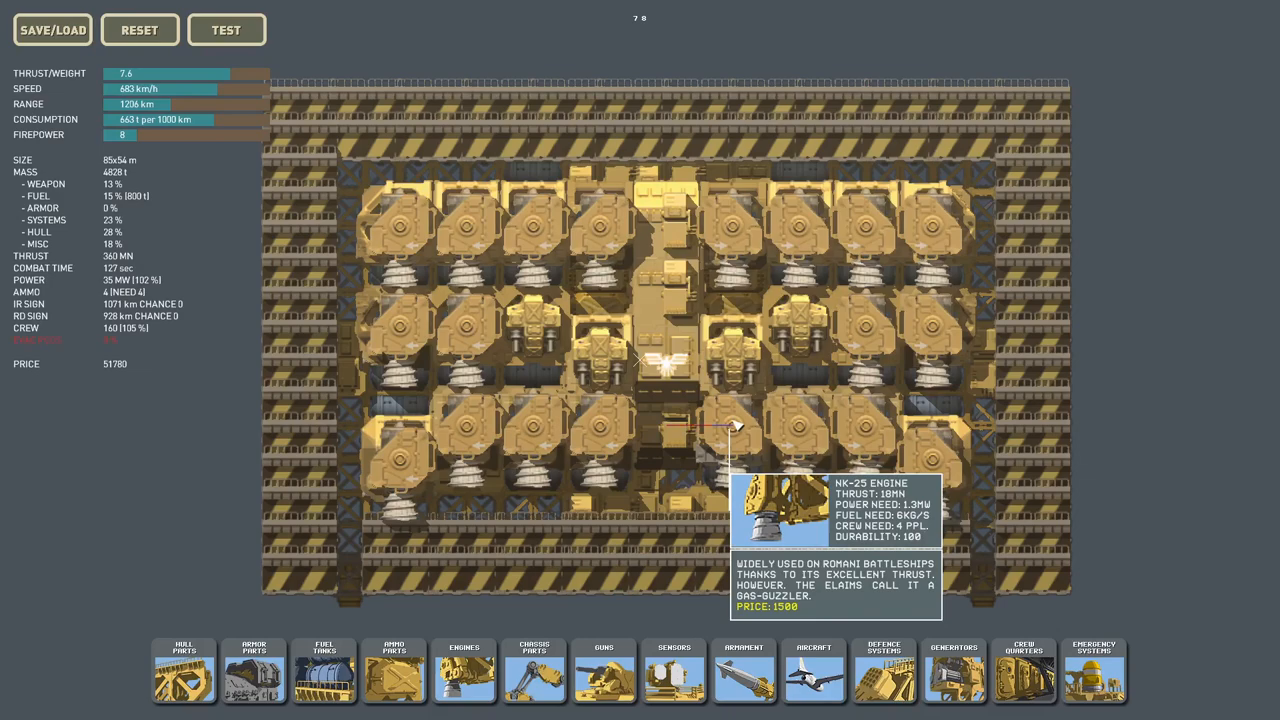
pyautogui.moveTo(810, 436)
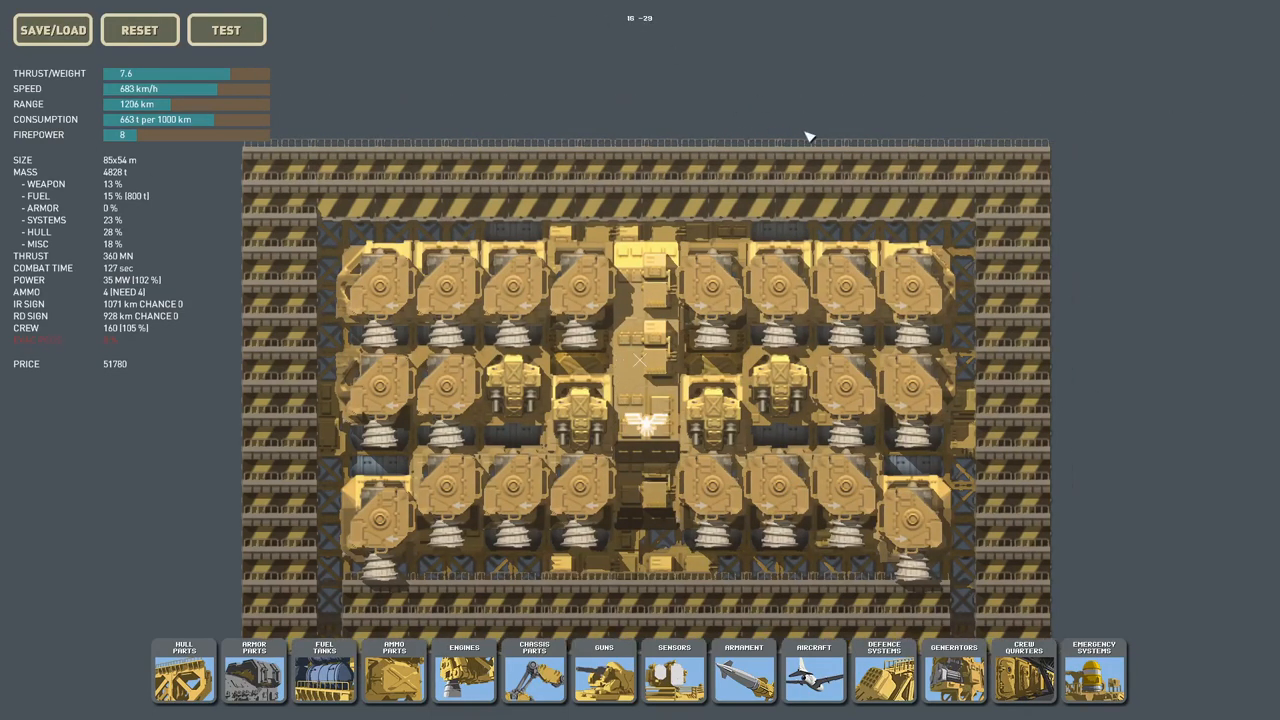
pyautogui.moveTo(416, 140)
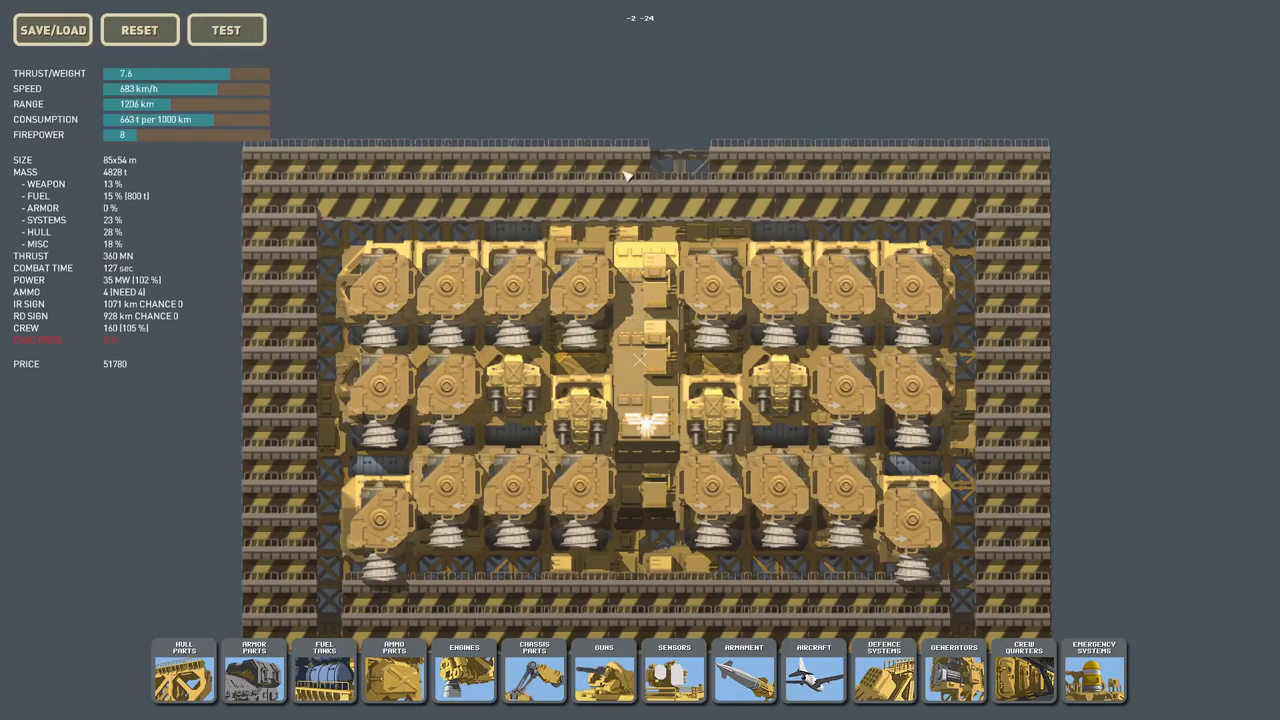
pyautogui.moveTo(292, 184)
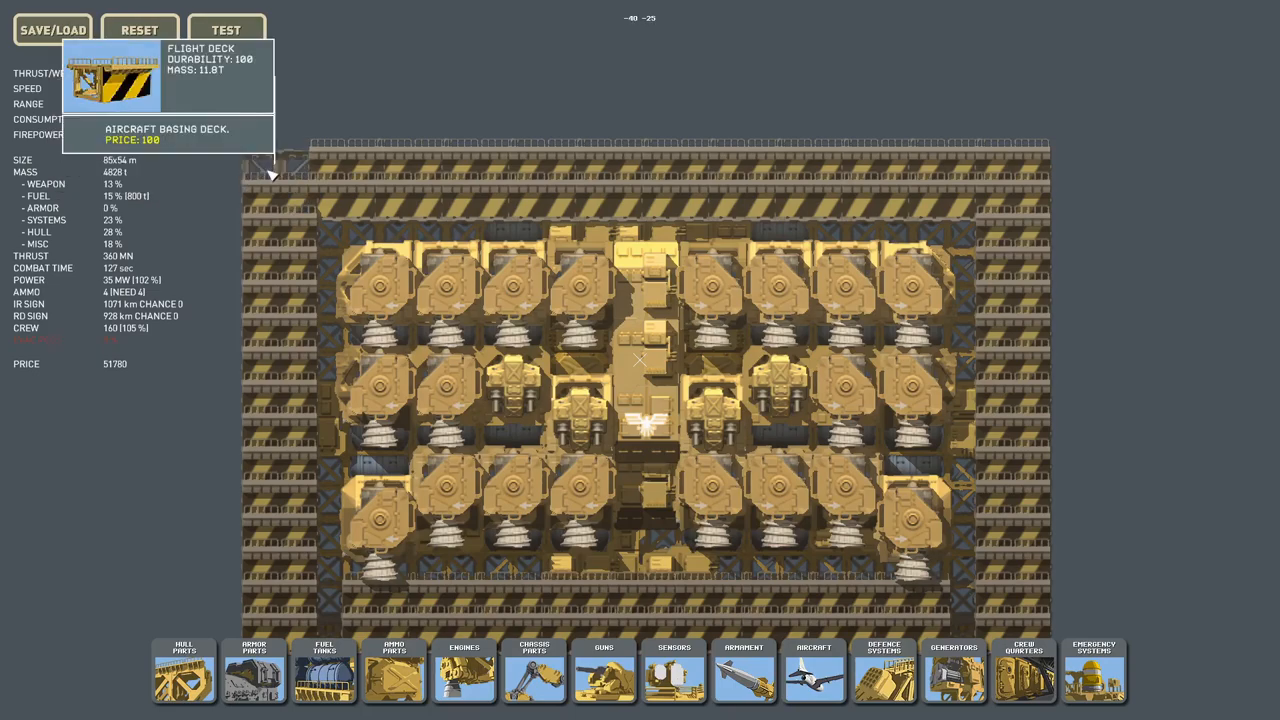
pyautogui.moveTo(690, 164)
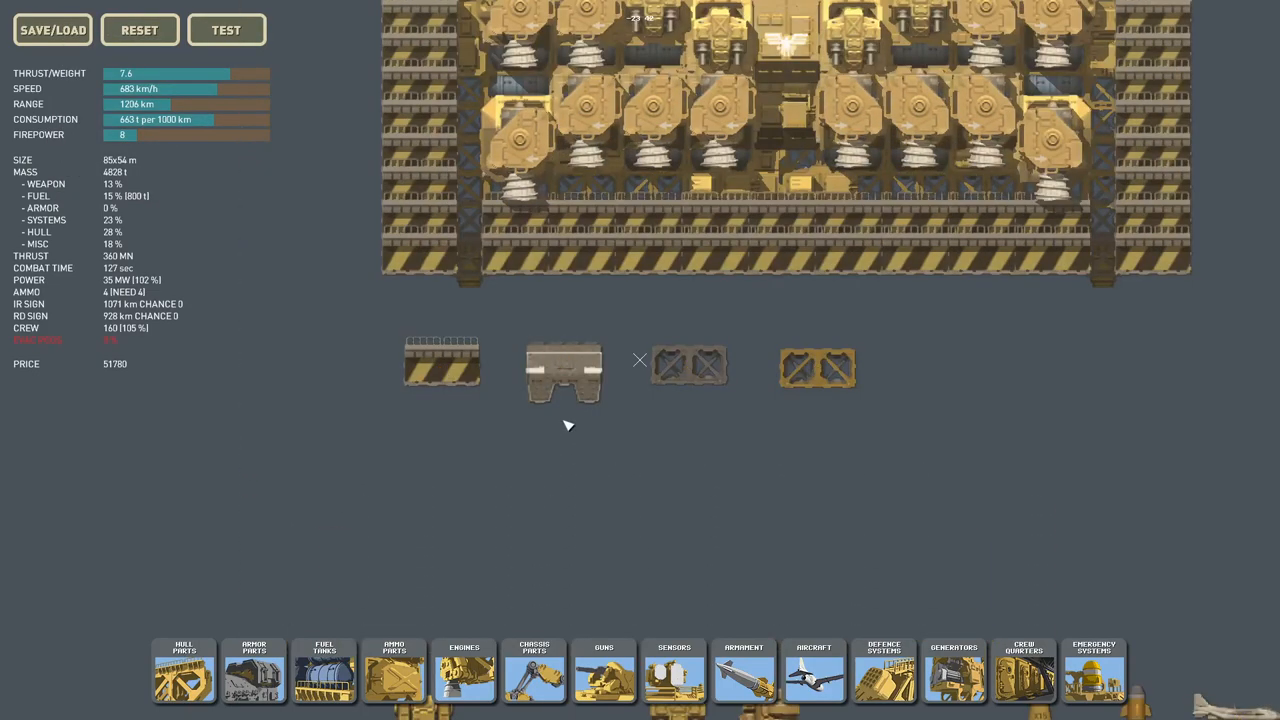
pyautogui.moveTo(618, 428)
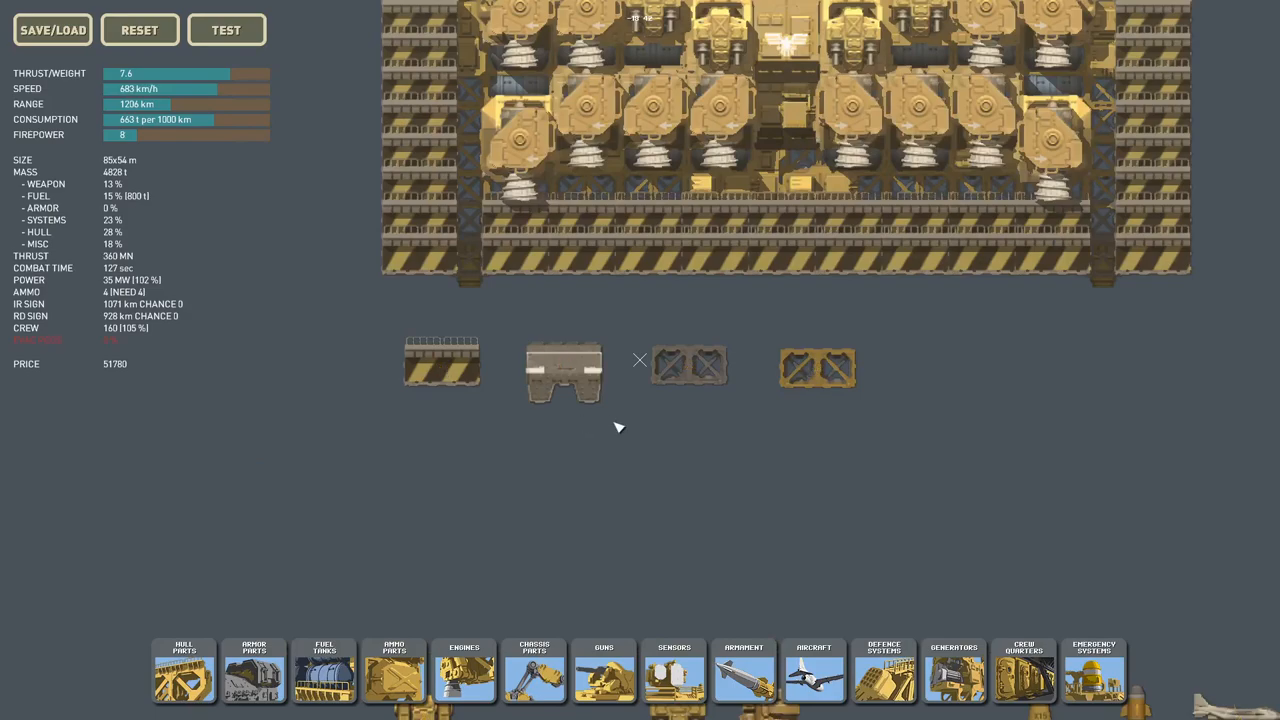
pyautogui.moveTo(442, 368)
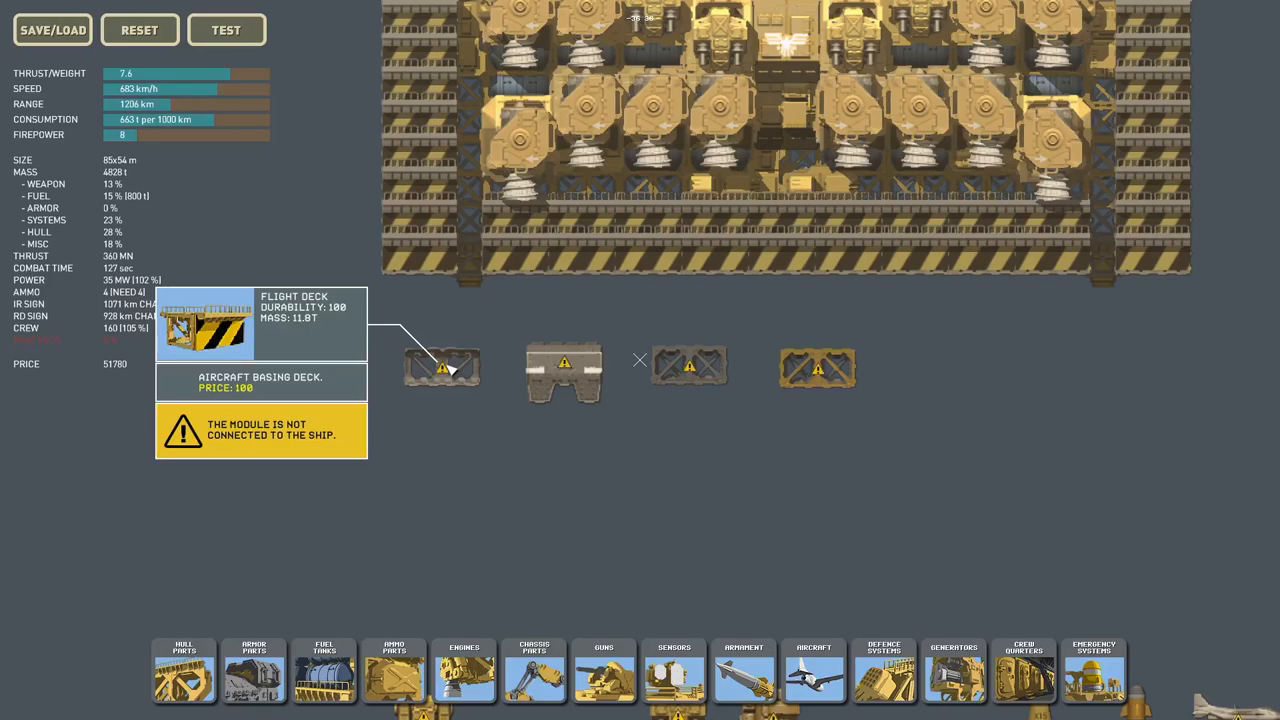
pyautogui.moveTo(452, 378)
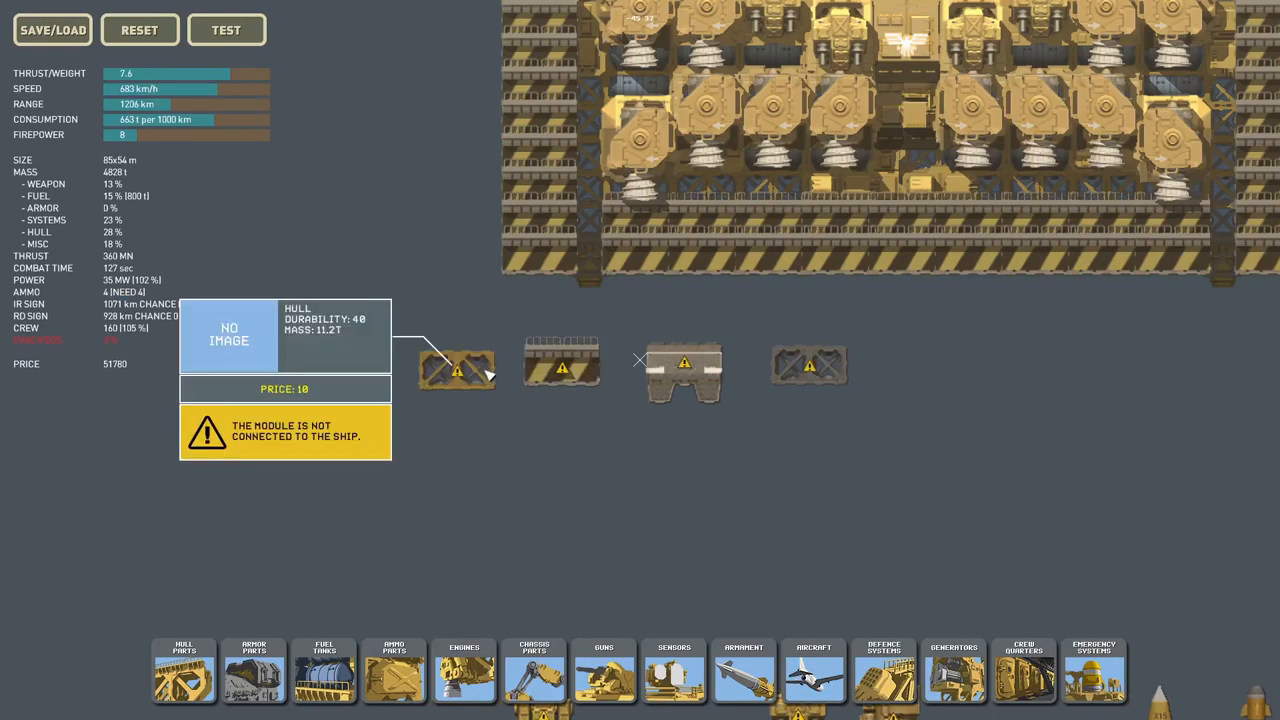
pyautogui.moveTo(478, 374)
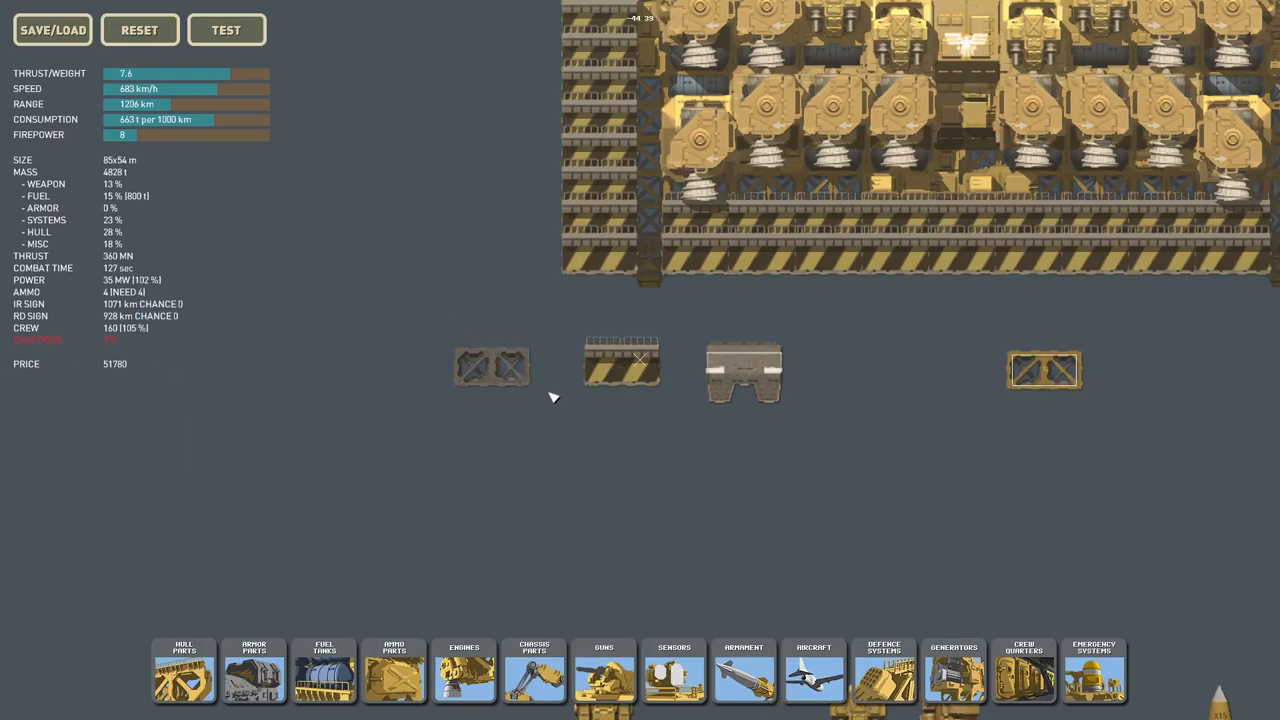
pyautogui.moveTo(504, 376)
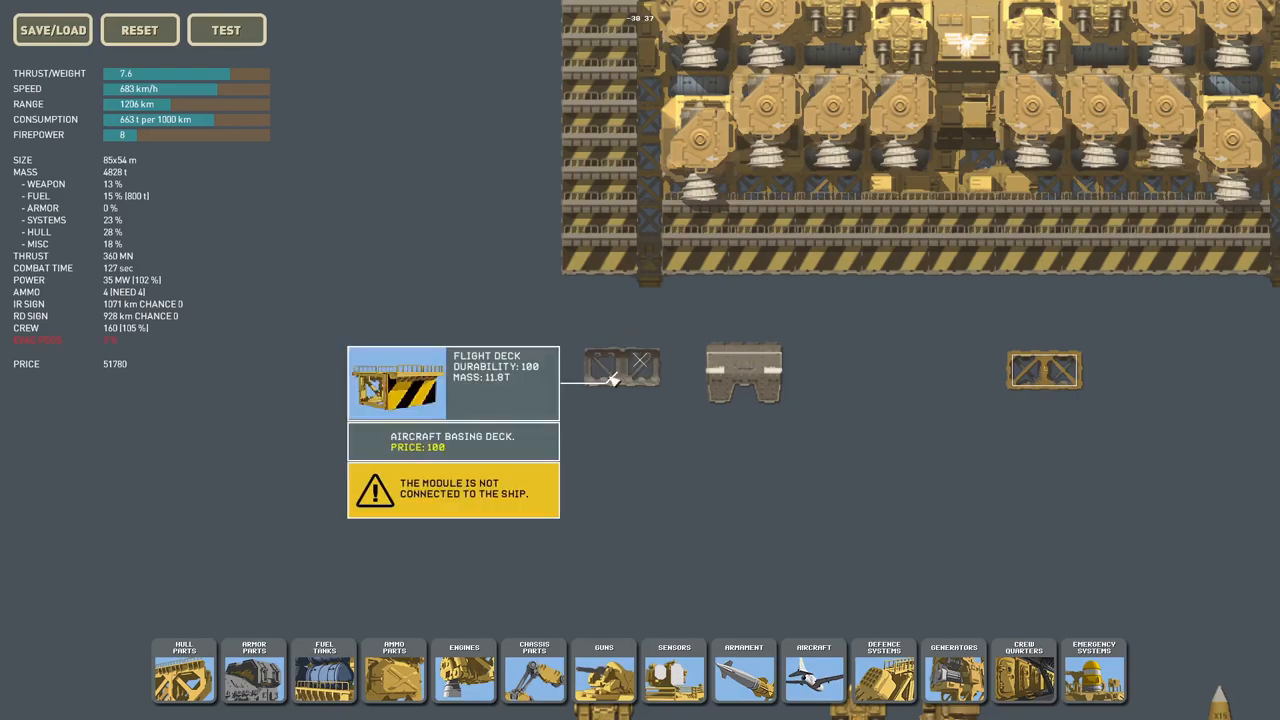
pyautogui.moveTo(624, 380)
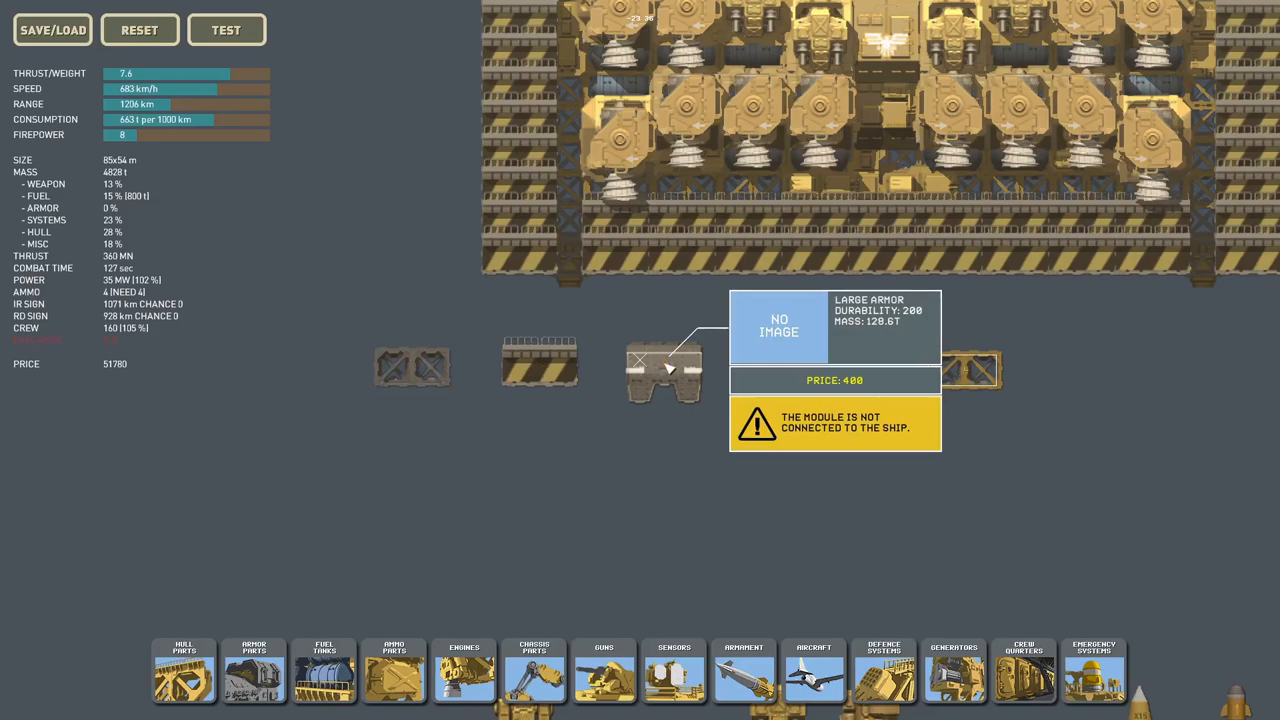
pyautogui.moveTo(538, 364)
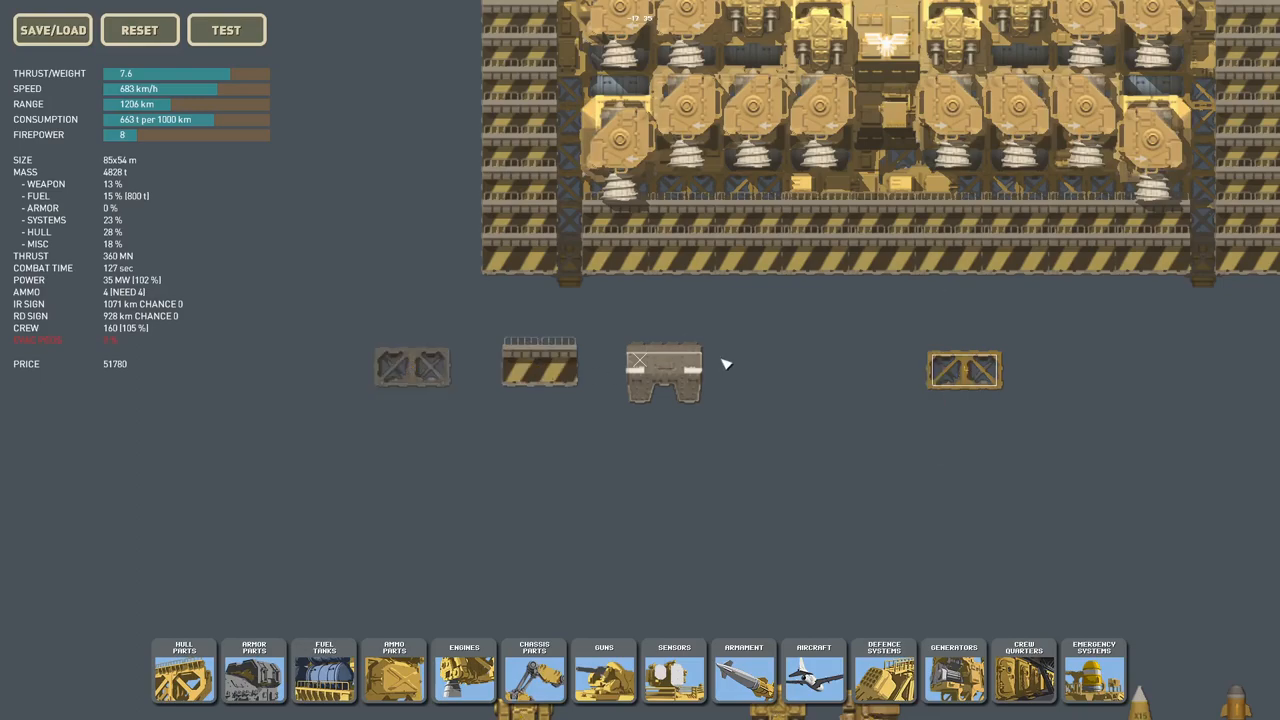
pyautogui.moveTo(664, 370)
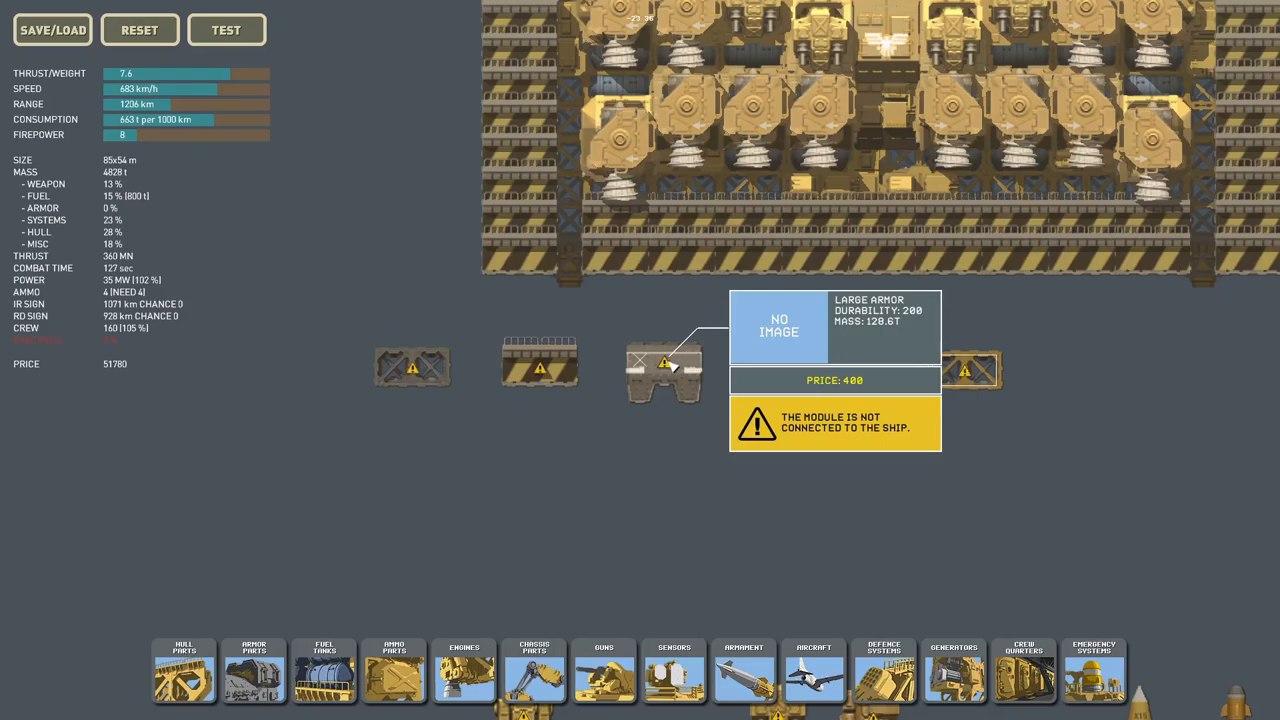
# Step: Place a small armor block beneath the loose flight deck modules
pyautogui.click(254, 672)
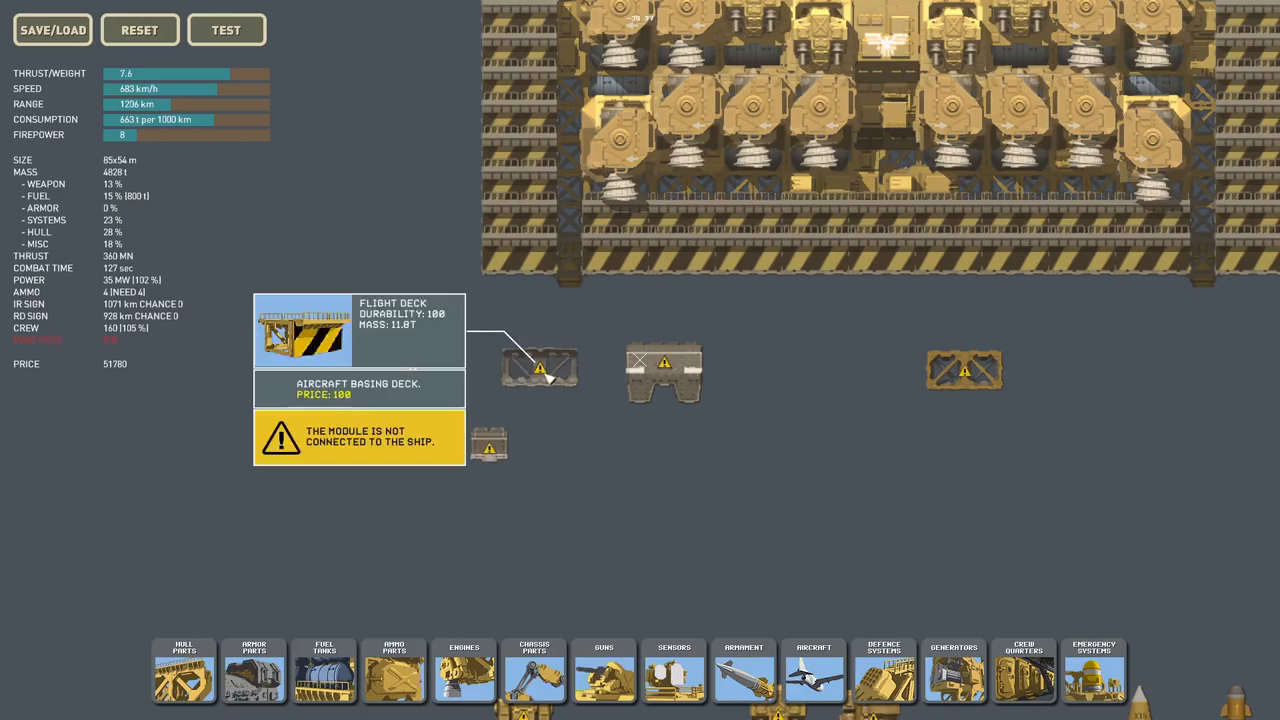
pyautogui.moveTo(490, 448)
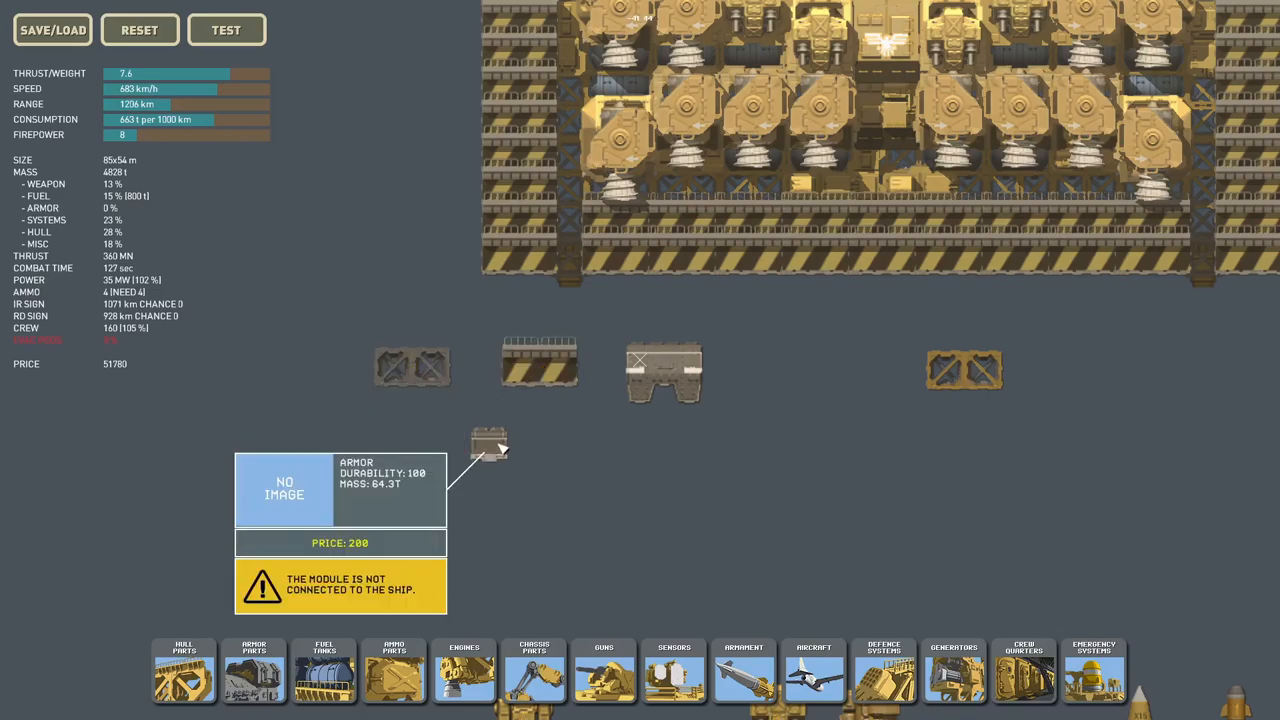
pyautogui.moveTo(496, 448)
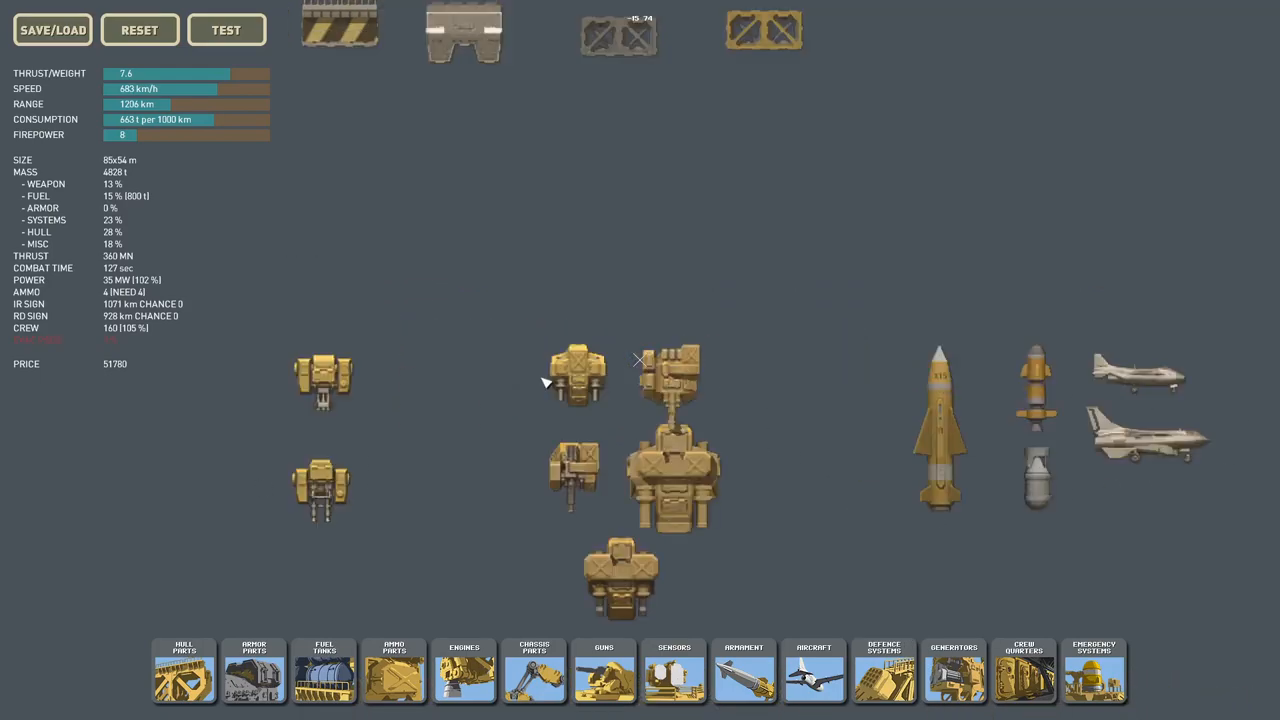
pyautogui.moveTo(390, 302)
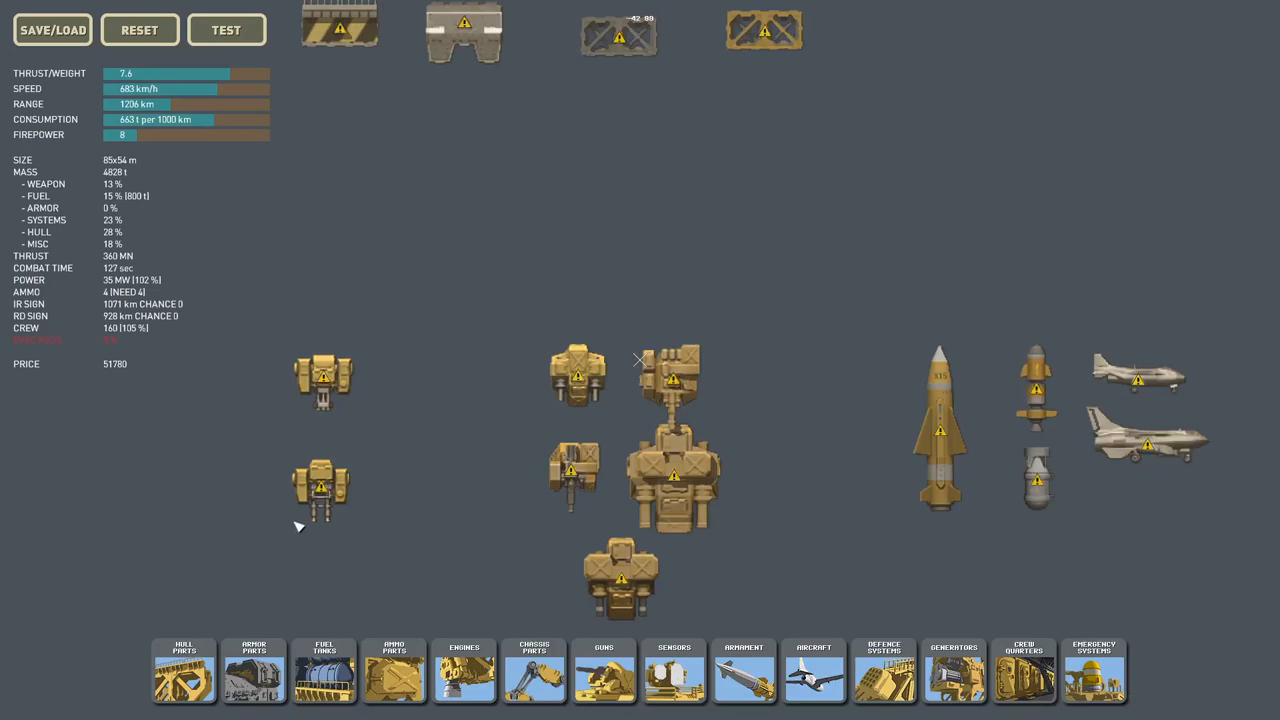
pyautogui.moveTo(276, 320)
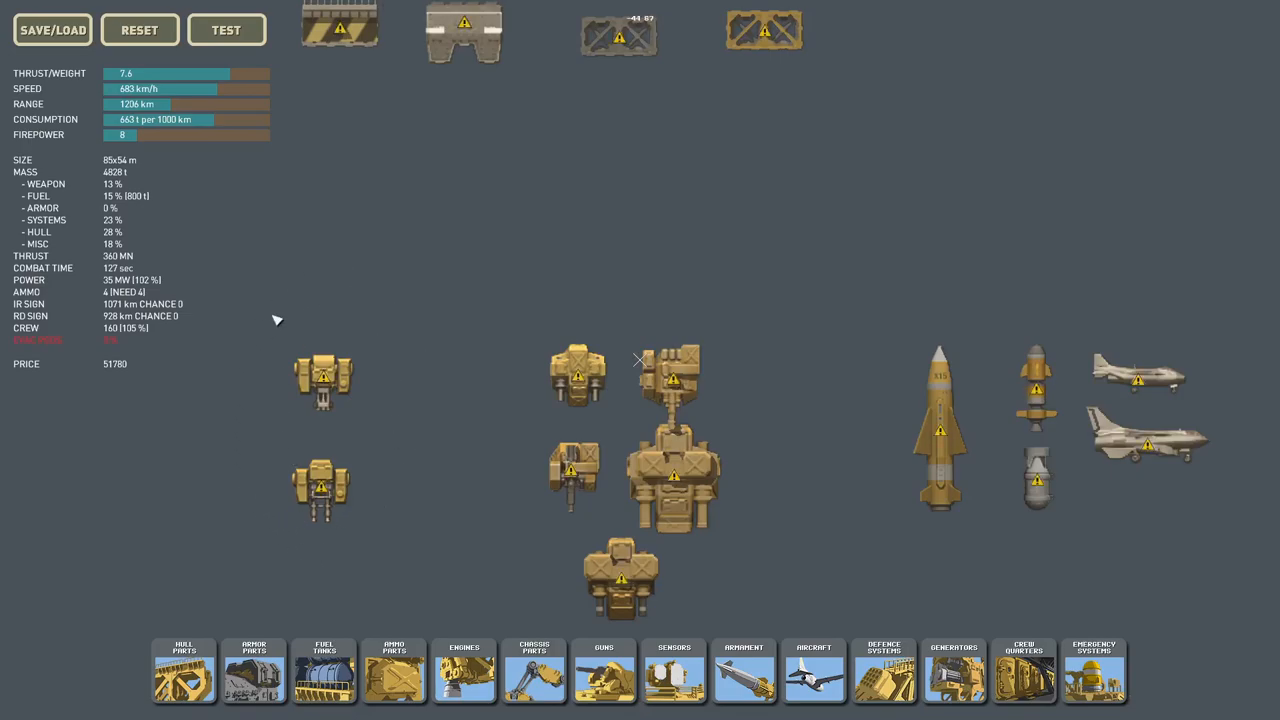
pyautogui.moveTo(336, 304)
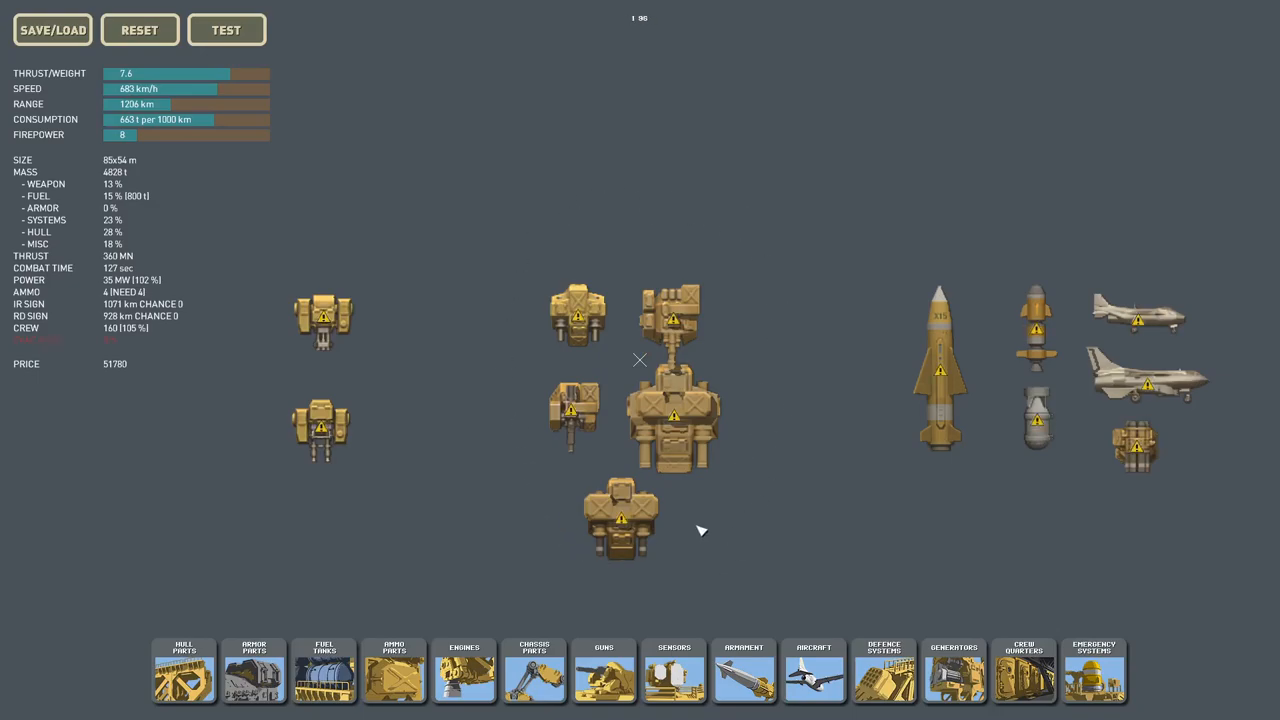
pyautogui.moveTo(578, 590)
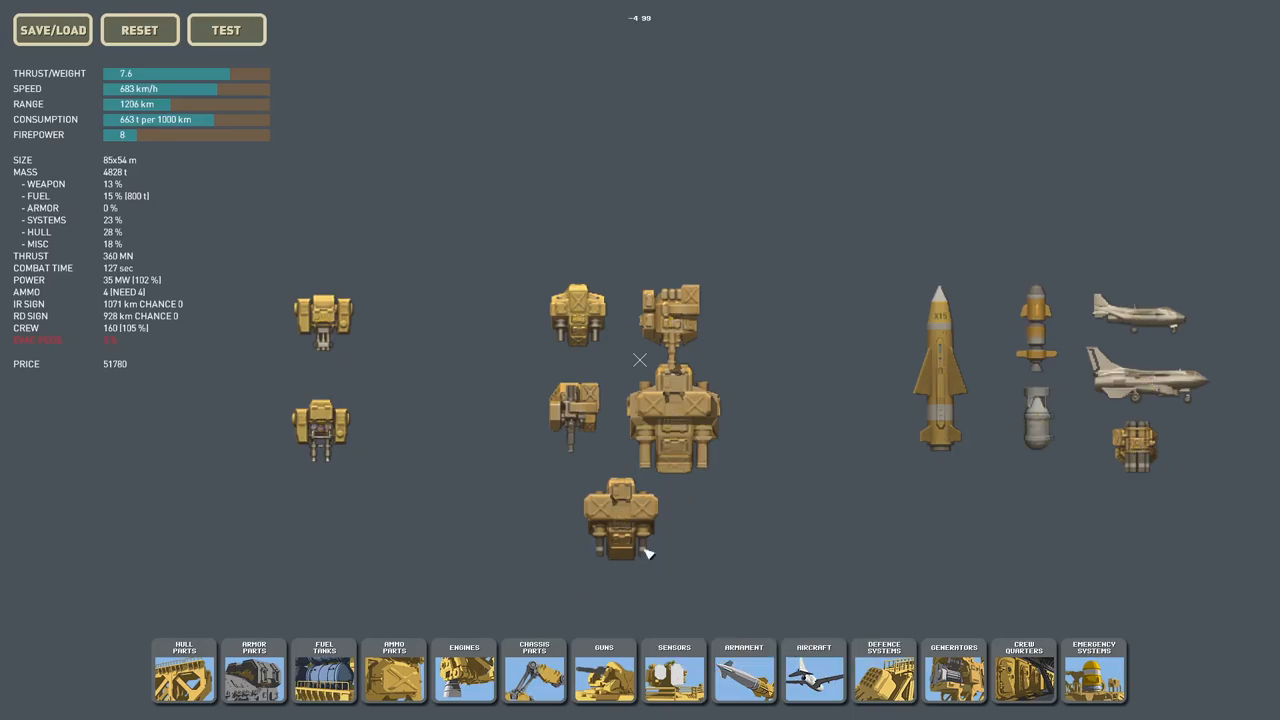
pyautogui.moveTo(590, 548)
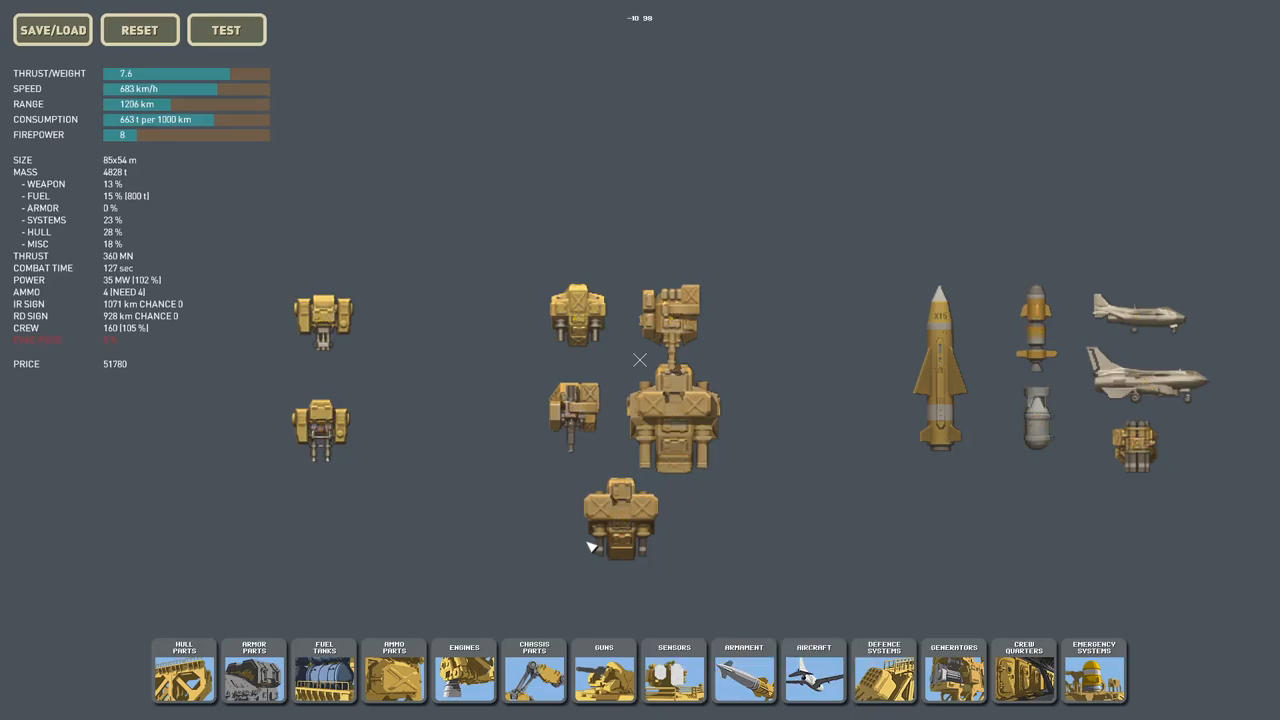
pyautogui.moveTo(572, 536)
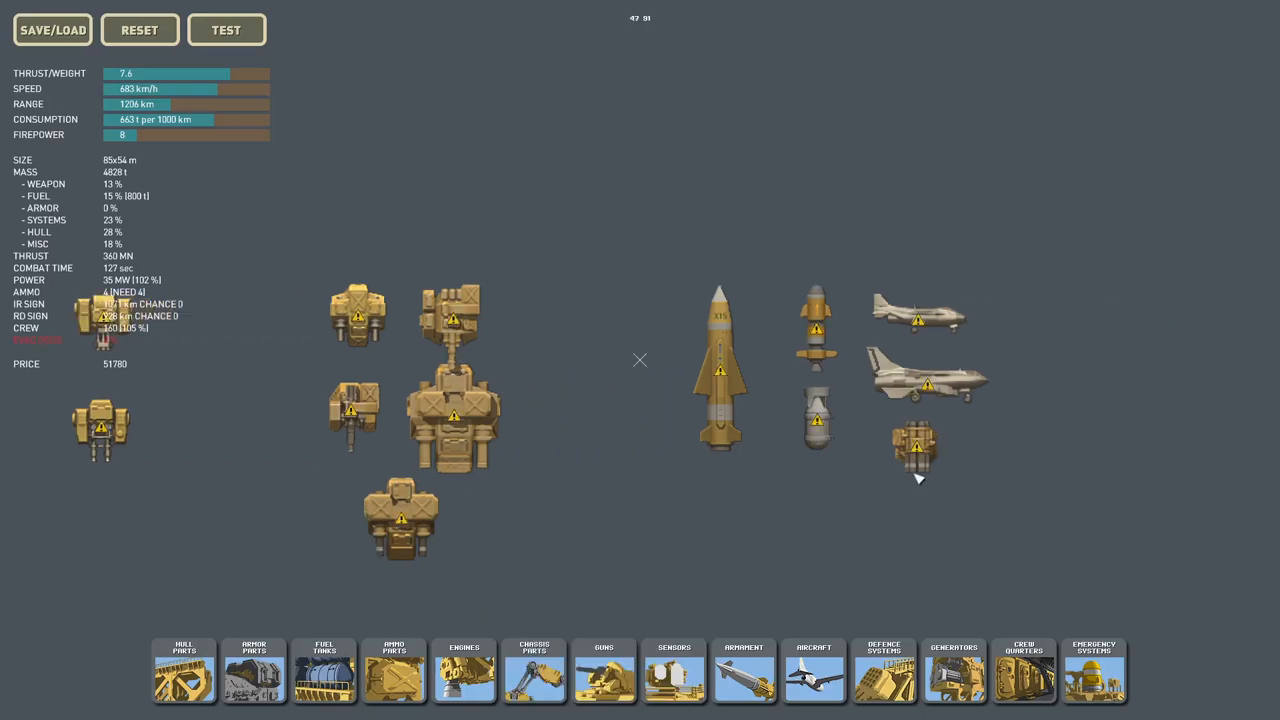
pyautogui.moveTo(1044, 280)
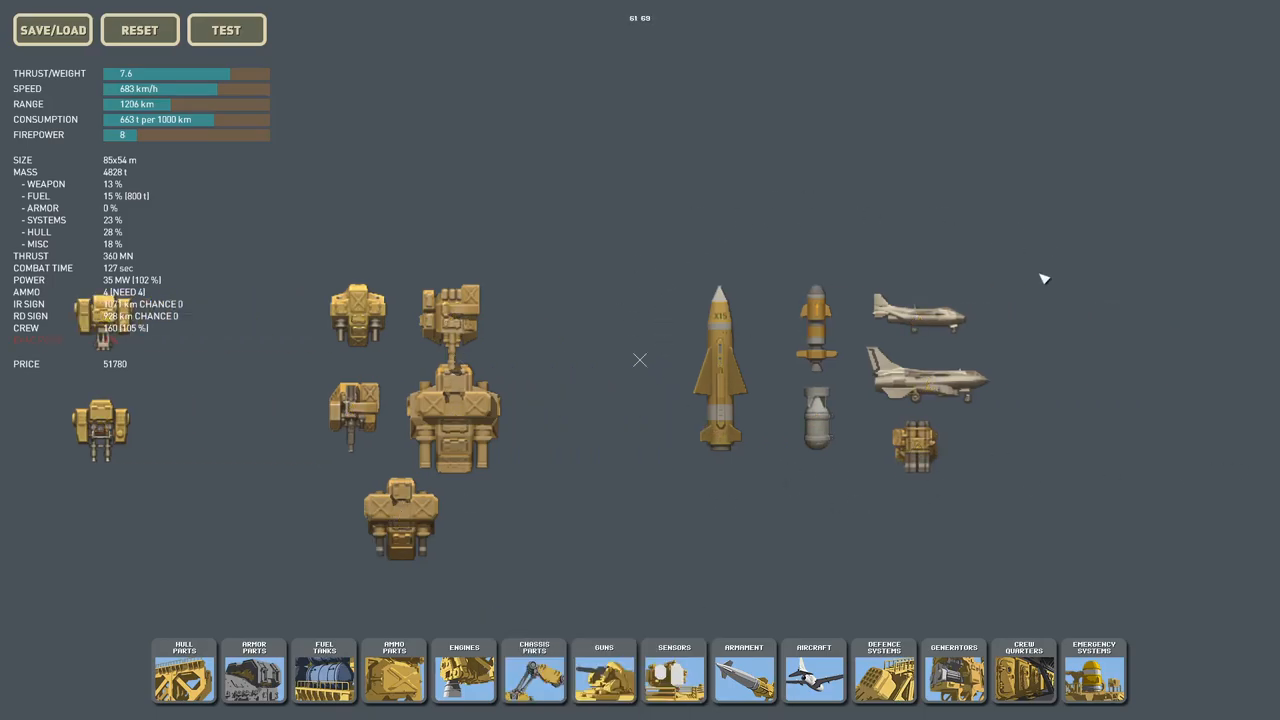
pyautogui.moveTo(888, 544)
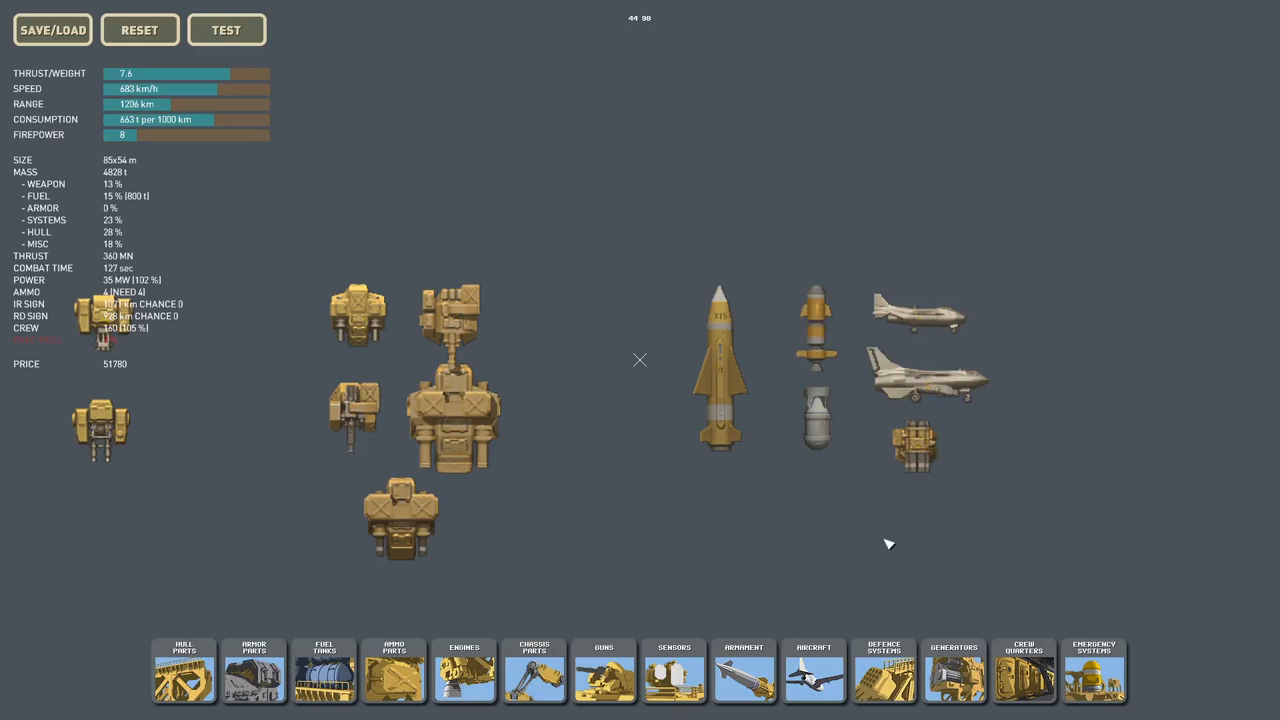
pyautogui.moveTo(858, 536)
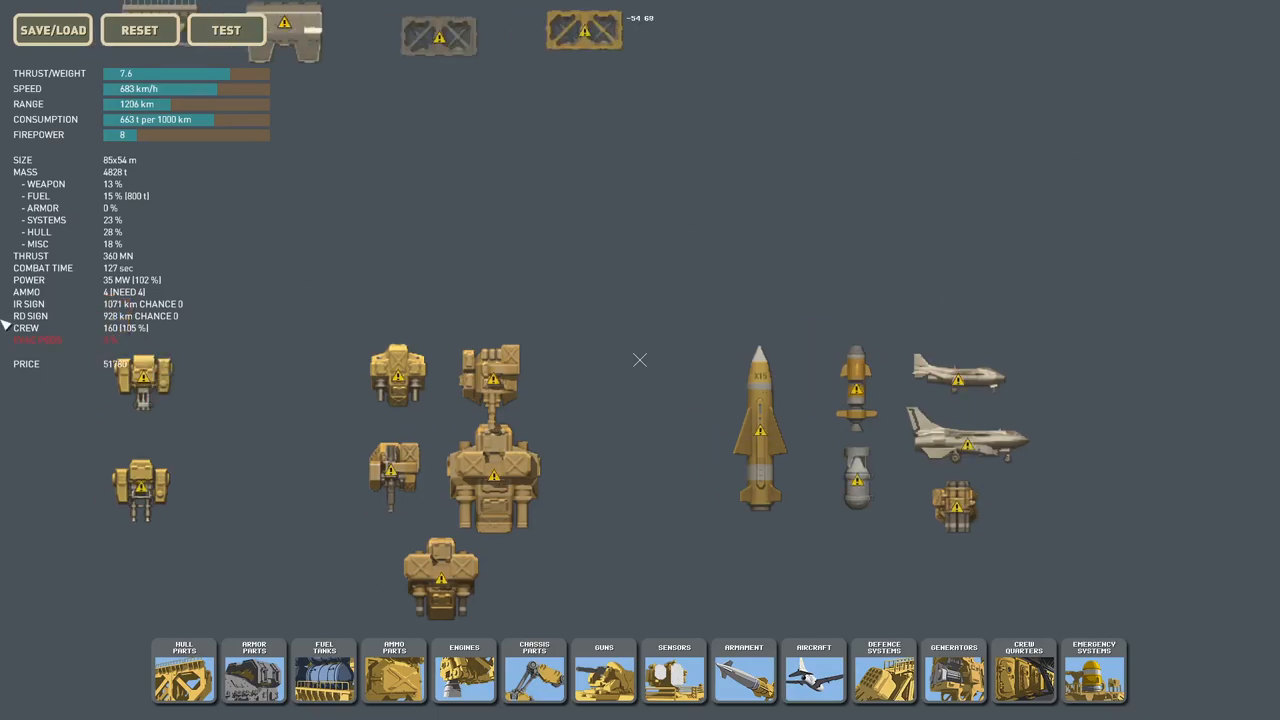
pyautogui.click(228, 30)
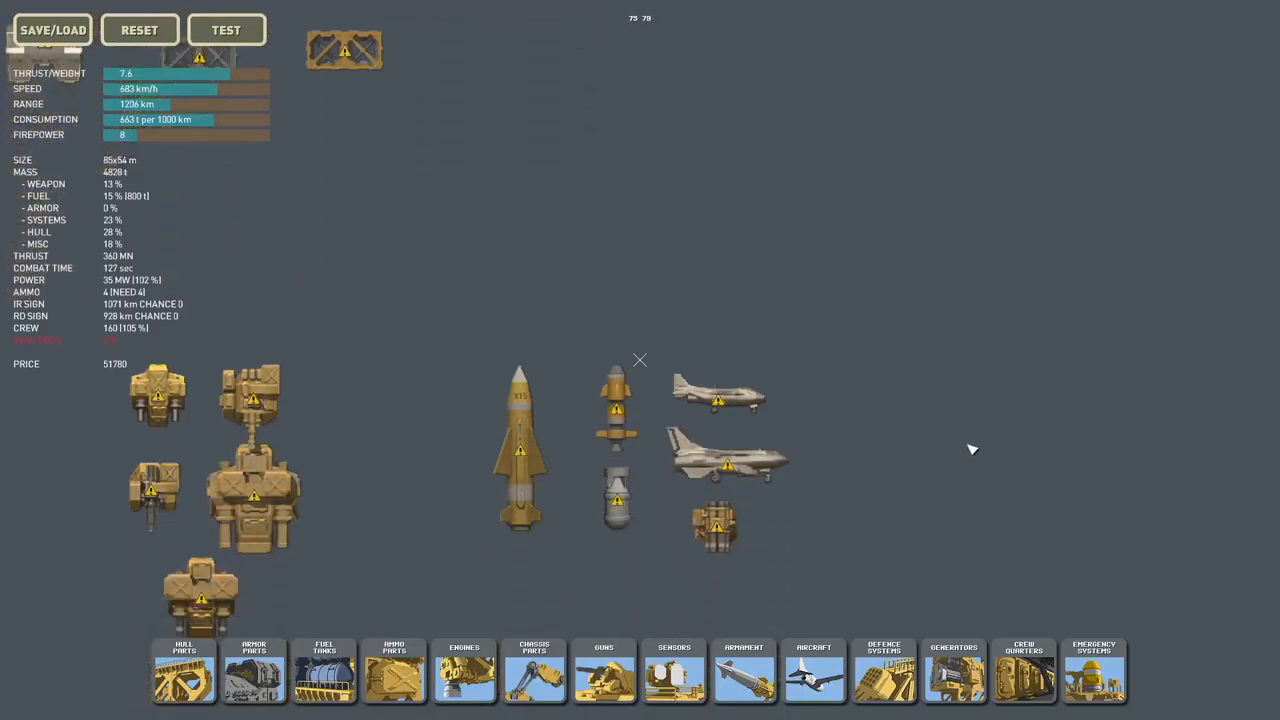
pyautogui.moveTo(870, 388)
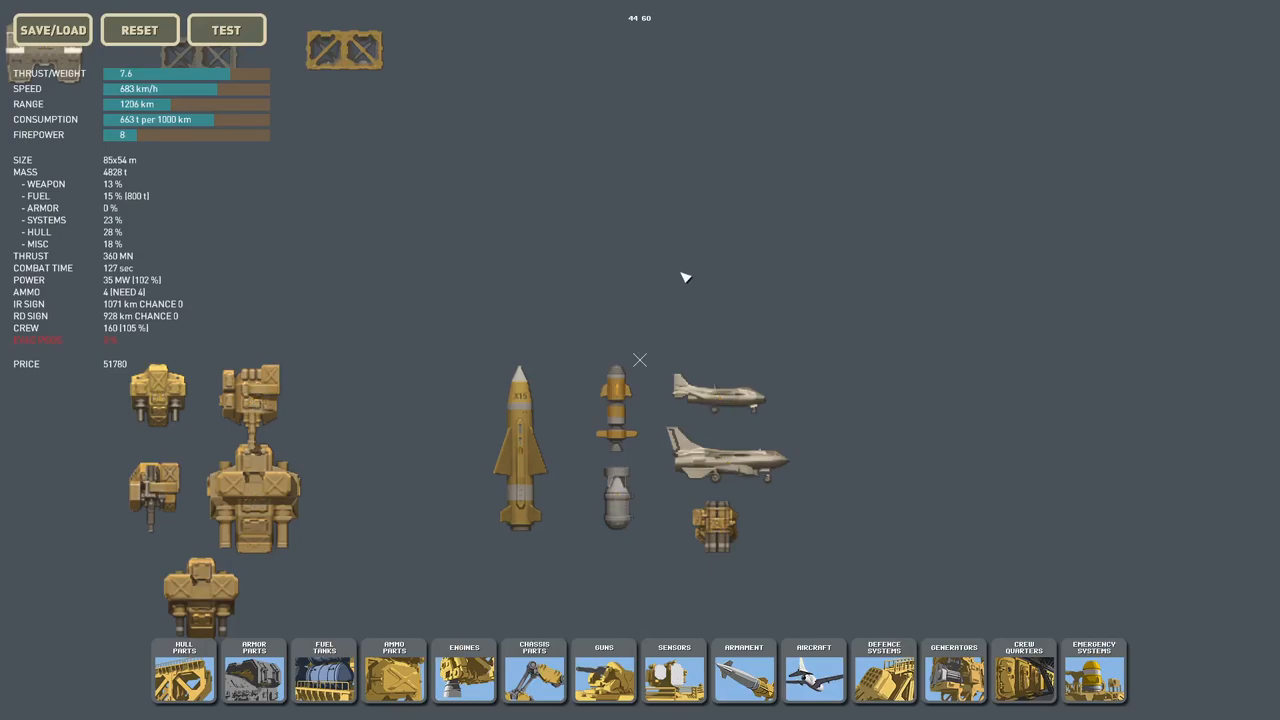
pyautogui.moveTo(616, 496)
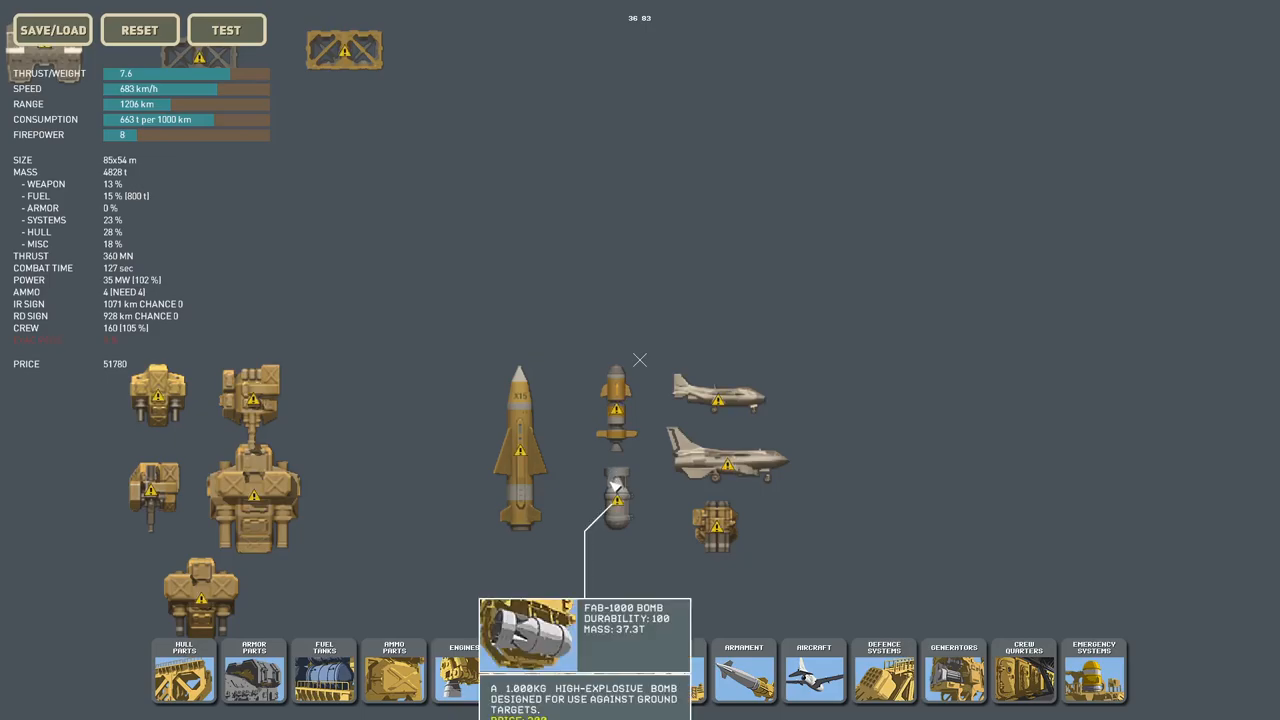
pyautogui.moveTo(616, 404)
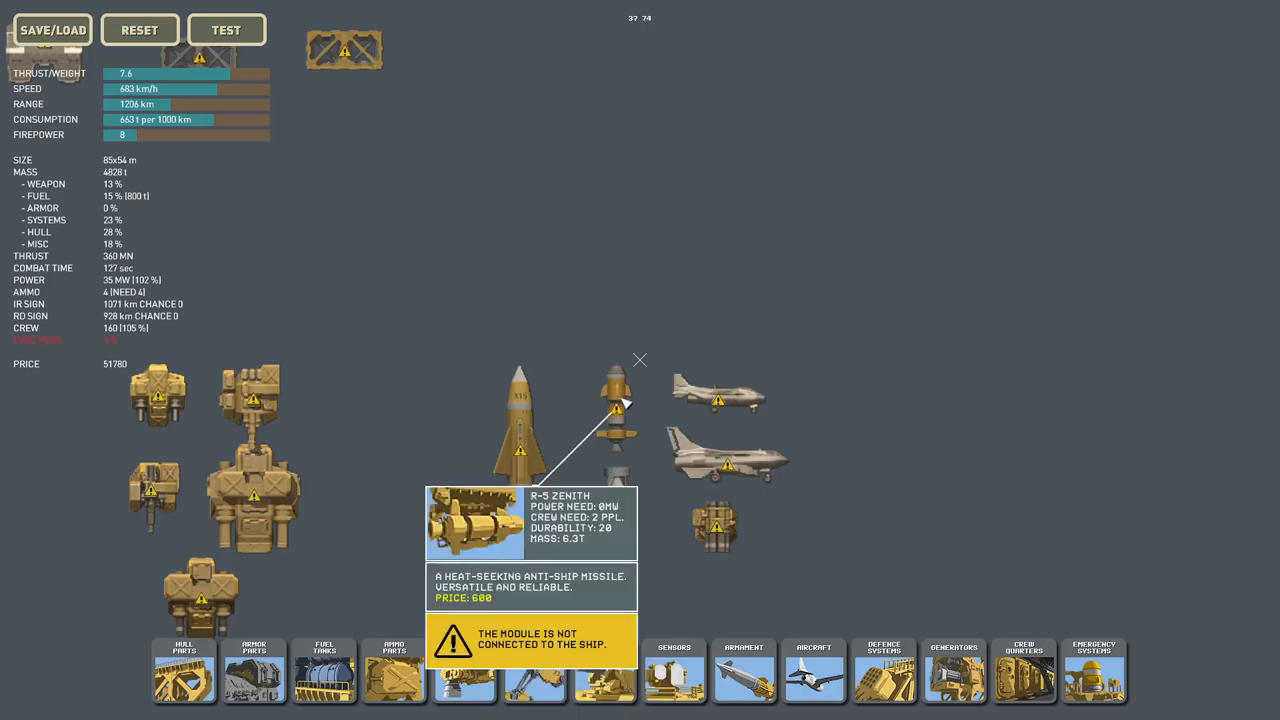
pyautogui.moveTo(616, 500)
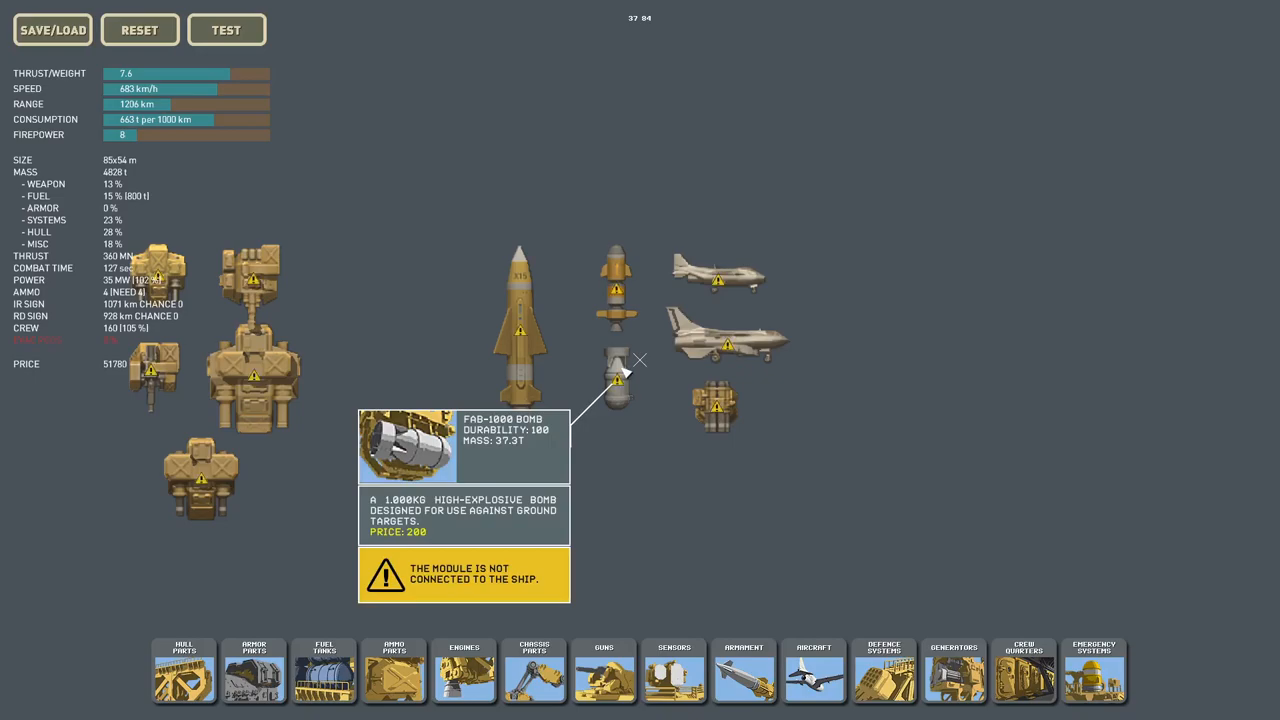
pyautogui.moveTo(712, 404)
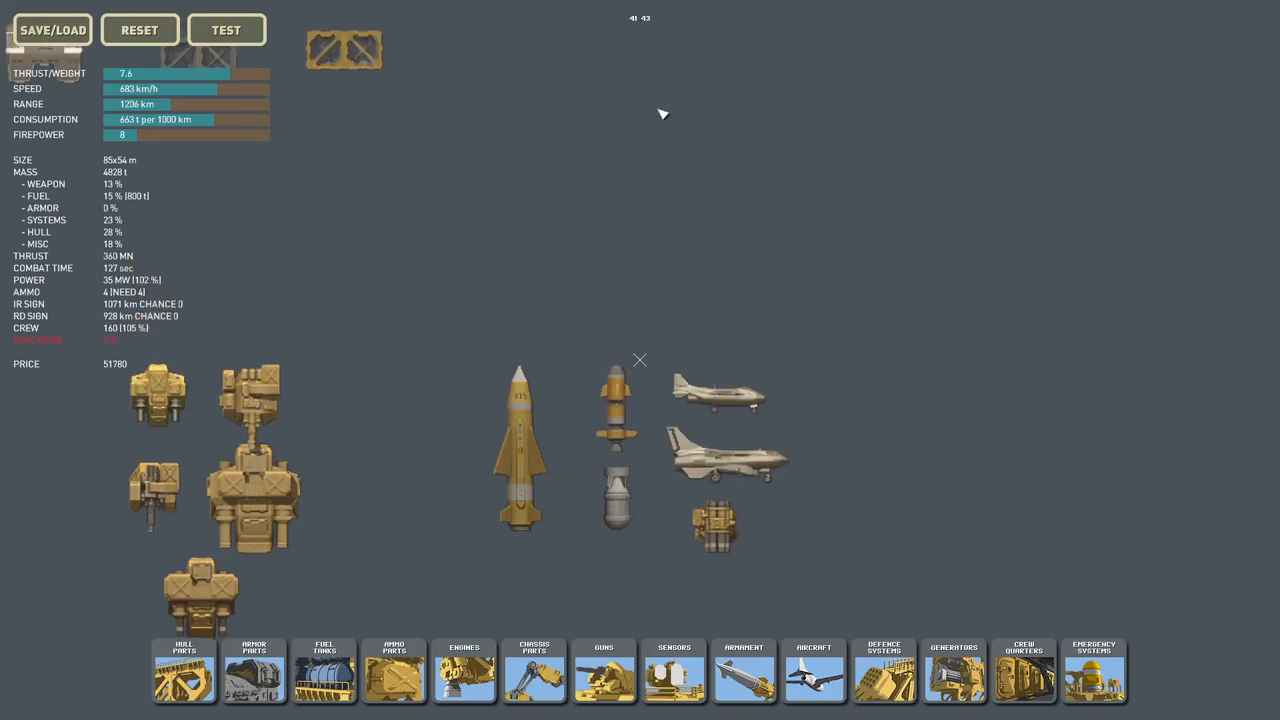
pyautogui.moveTo(716, 524)
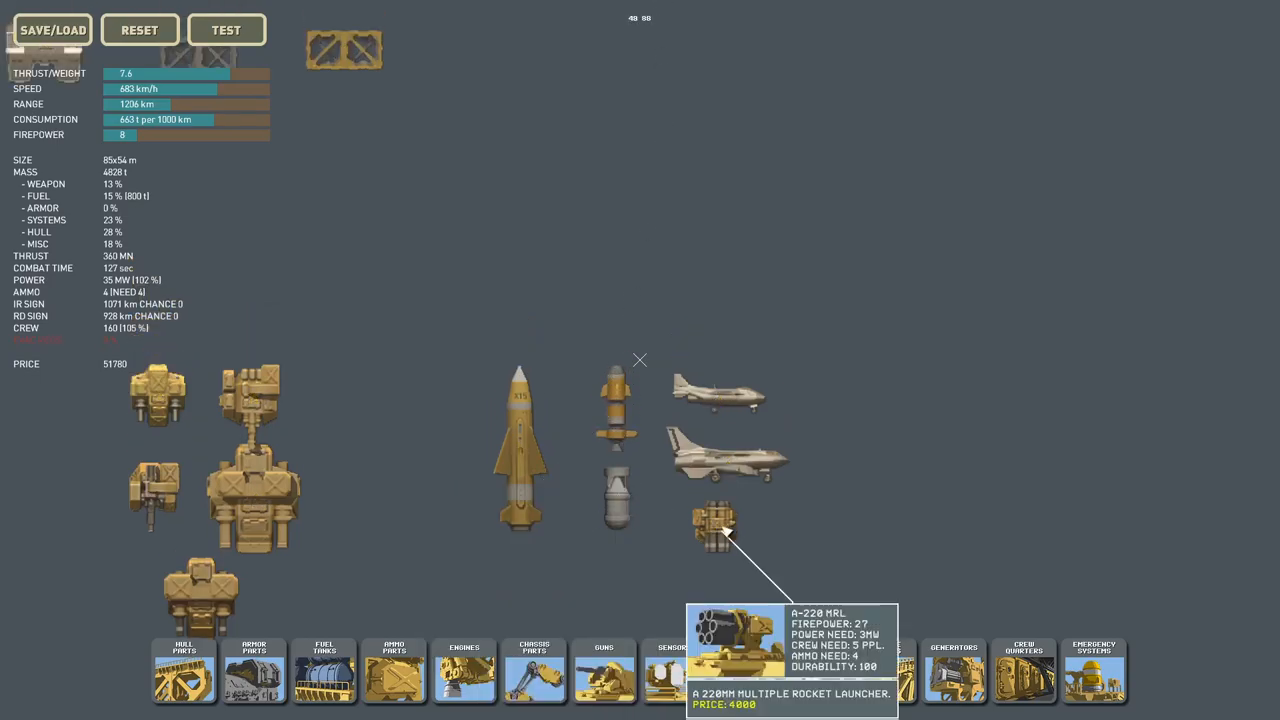
pyautogui.moveTo(616, 504)
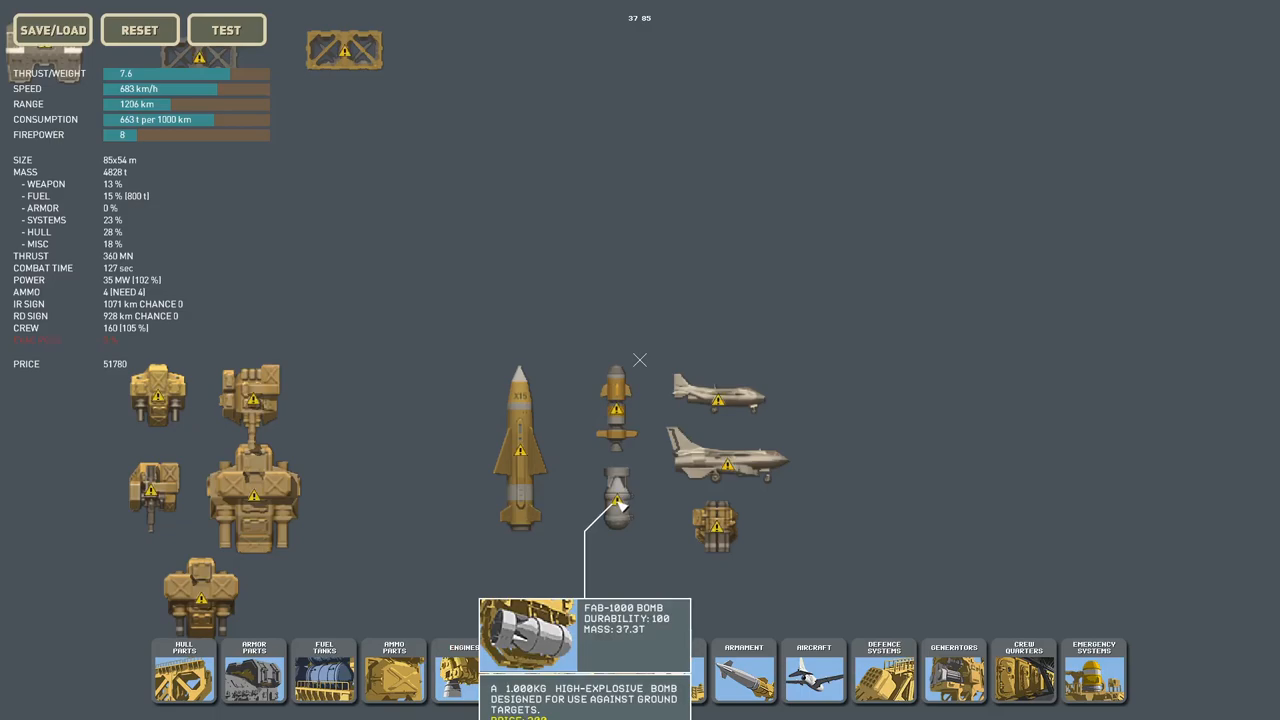
pyautogui.moveTo(616, 412)
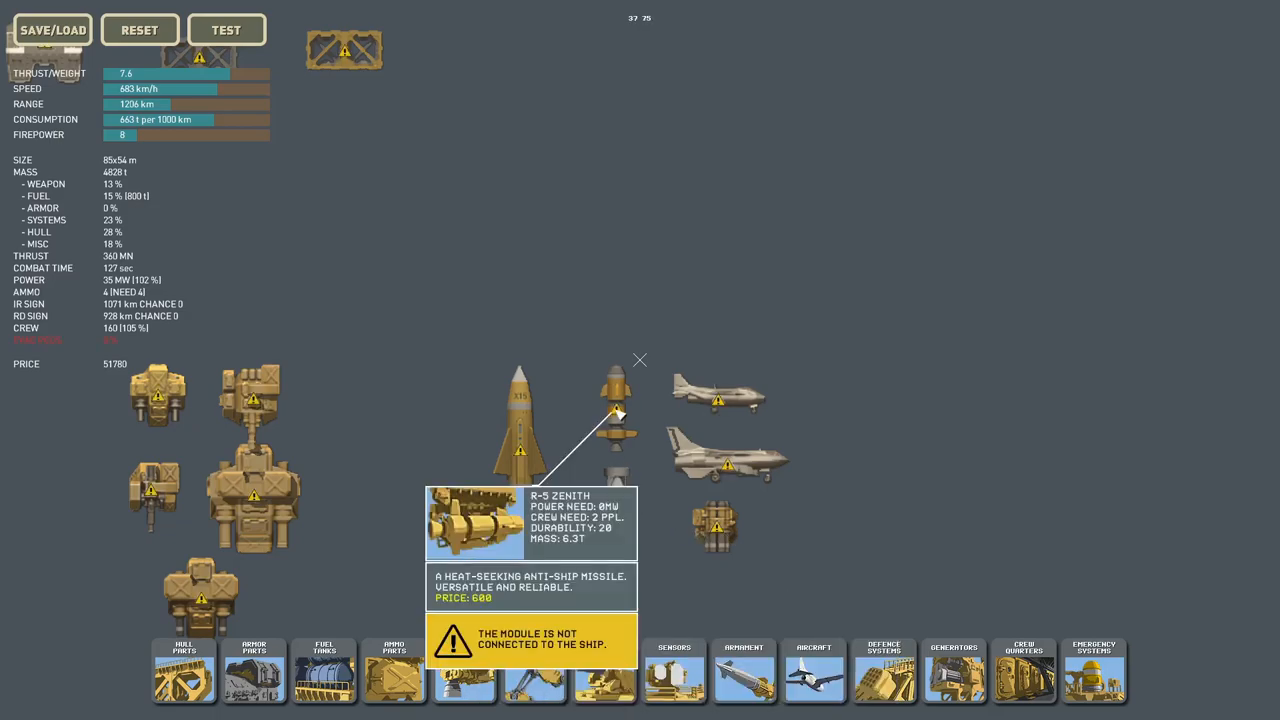
pyautogui.click(226, 30)
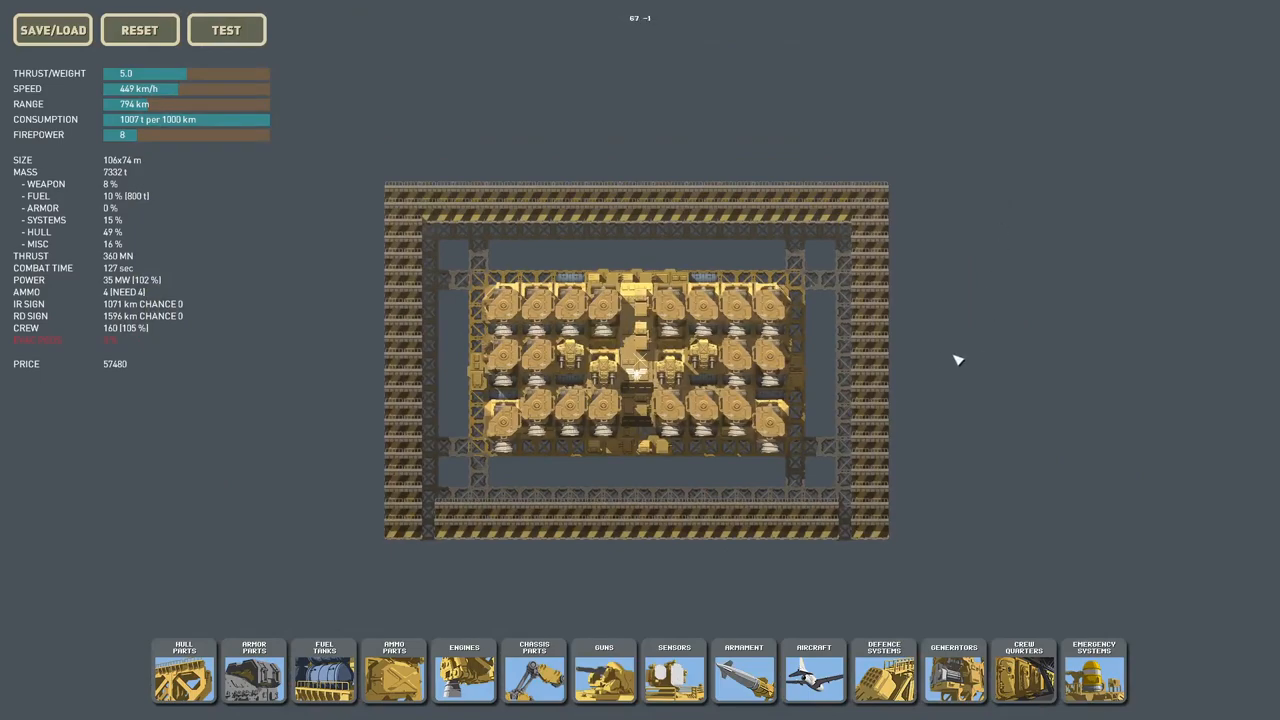
pyautogui.moveTo(876, 290)
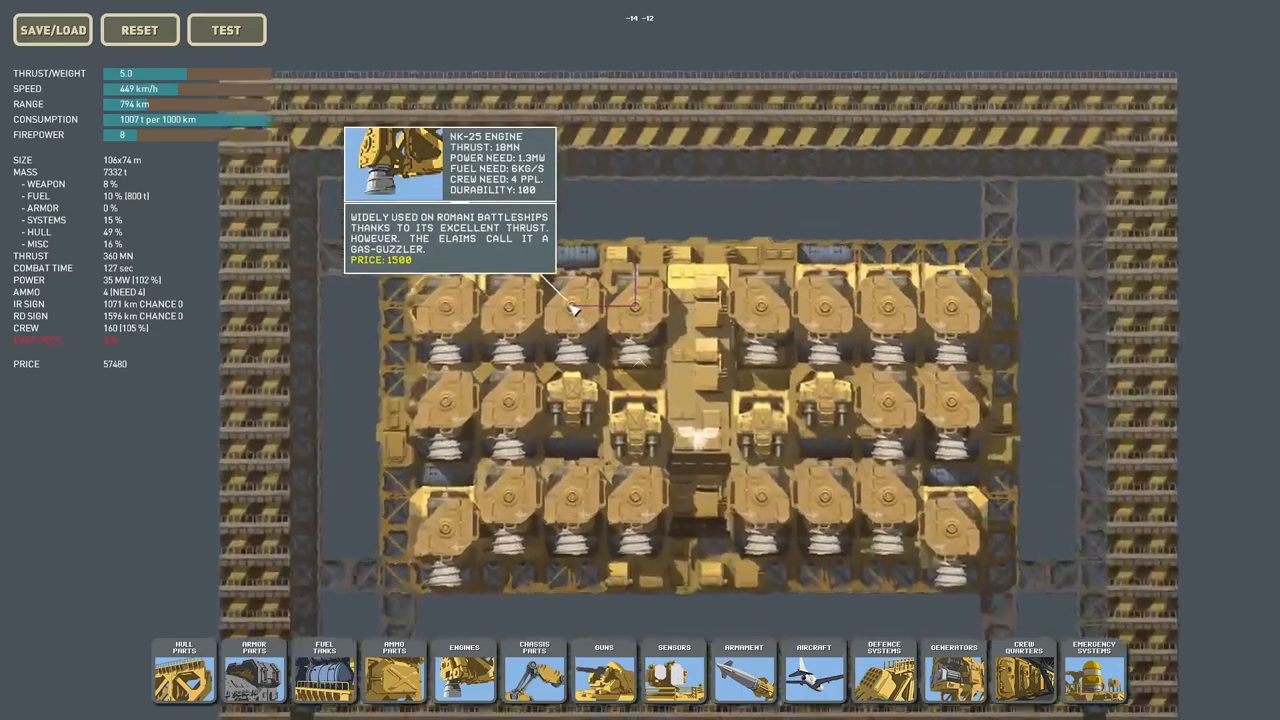
# Step: Zoom out to show the whole engine-block design enclosed by armor frames
pyautogui.scroll(-3)
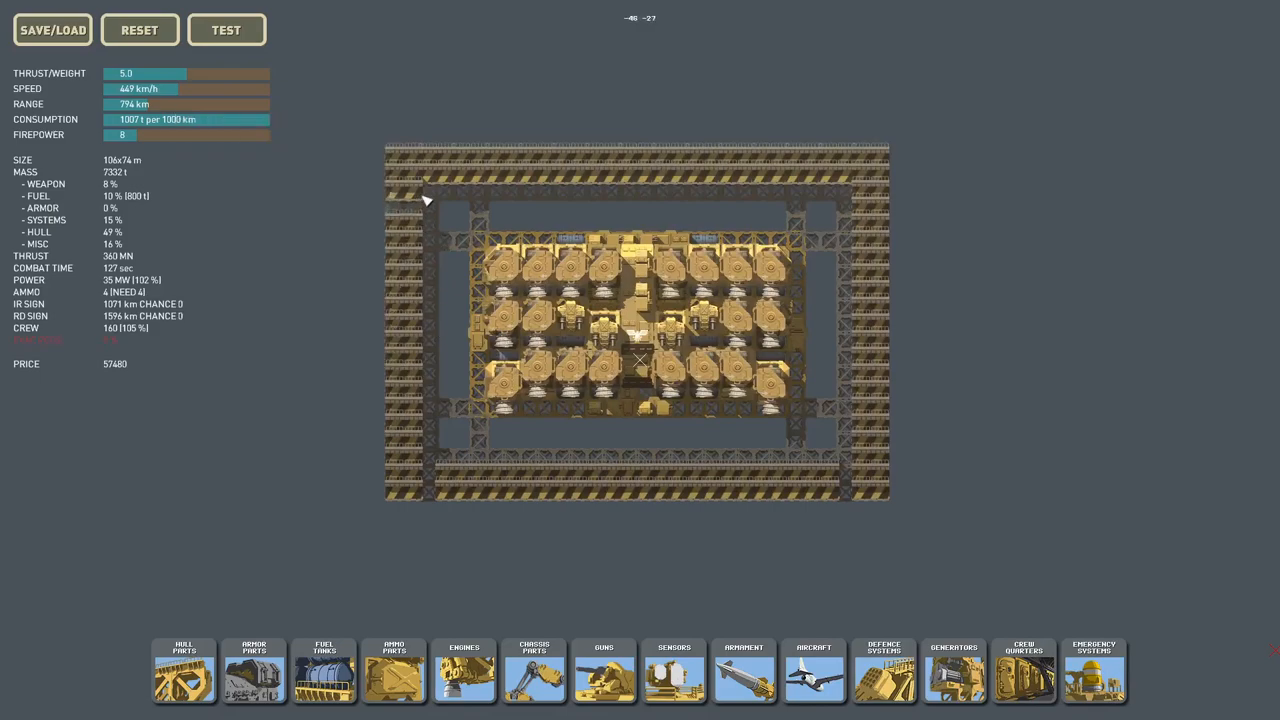
pyautogui.moveTo(730, 160)
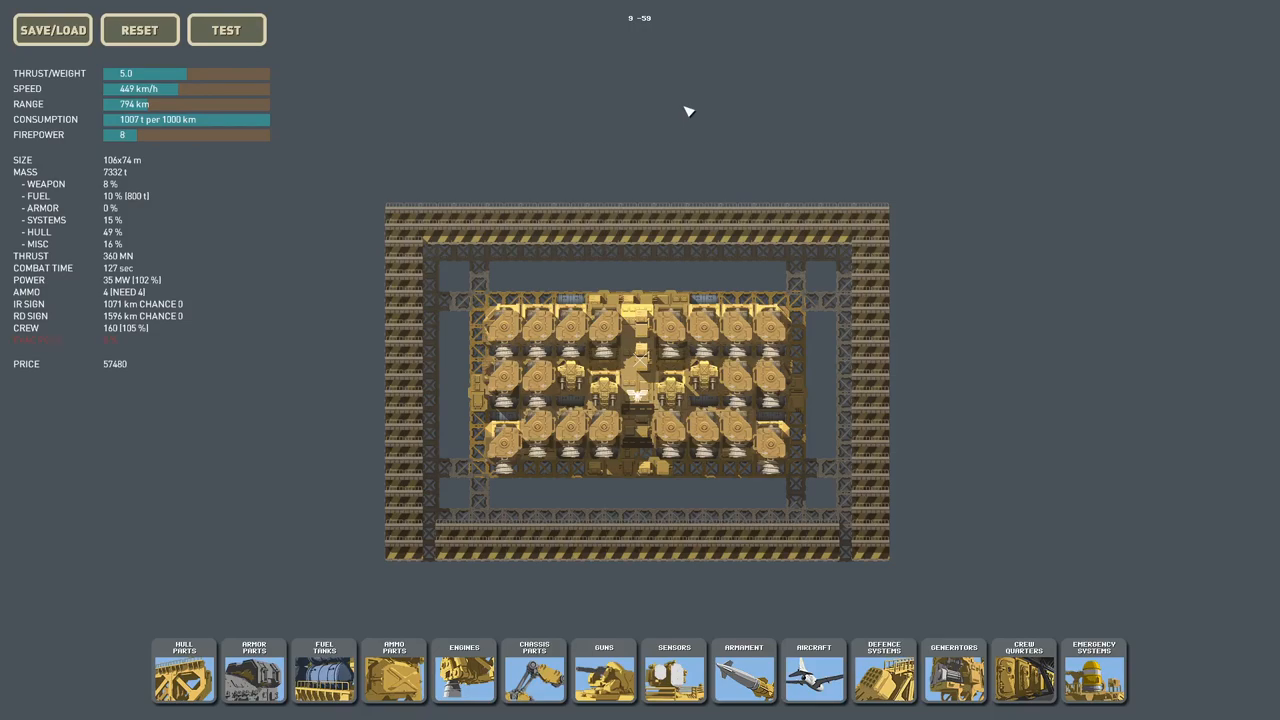
# Step: Select one of the enclosing frame pieces, identifying it as a flight deck
pyautogui.click(674, 670)
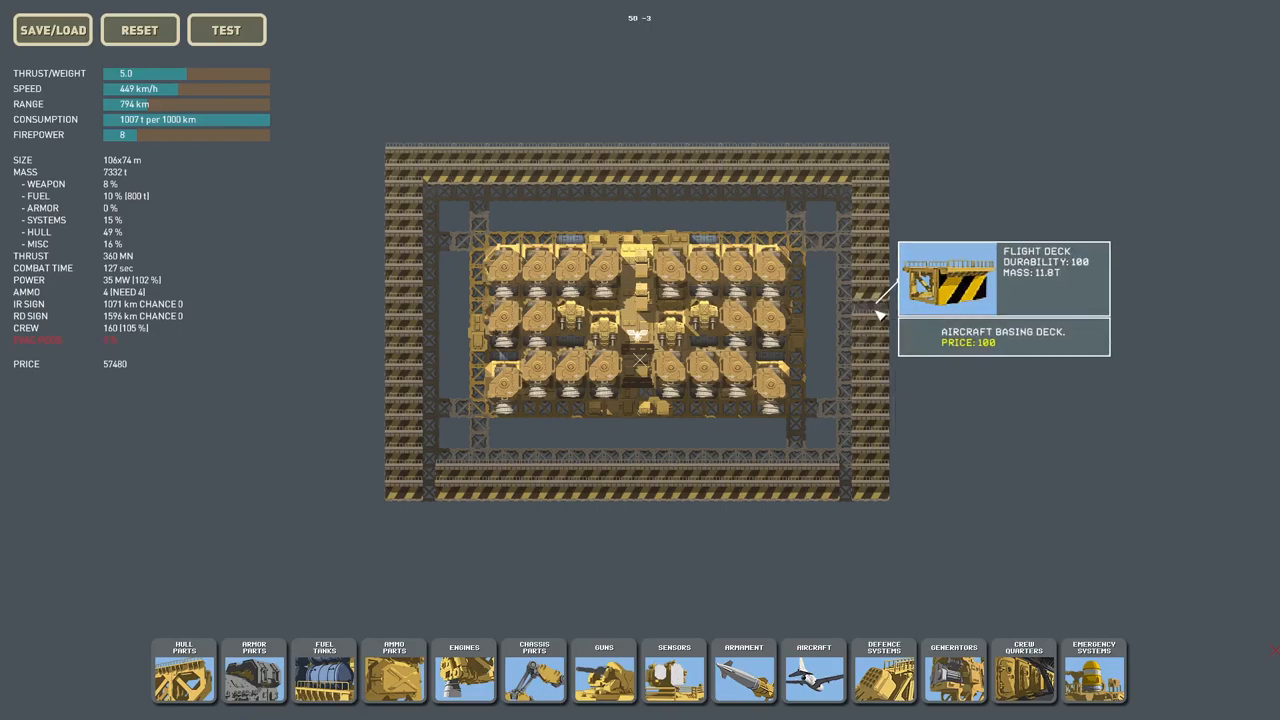
pyautogui.moveTo(1036, 168)
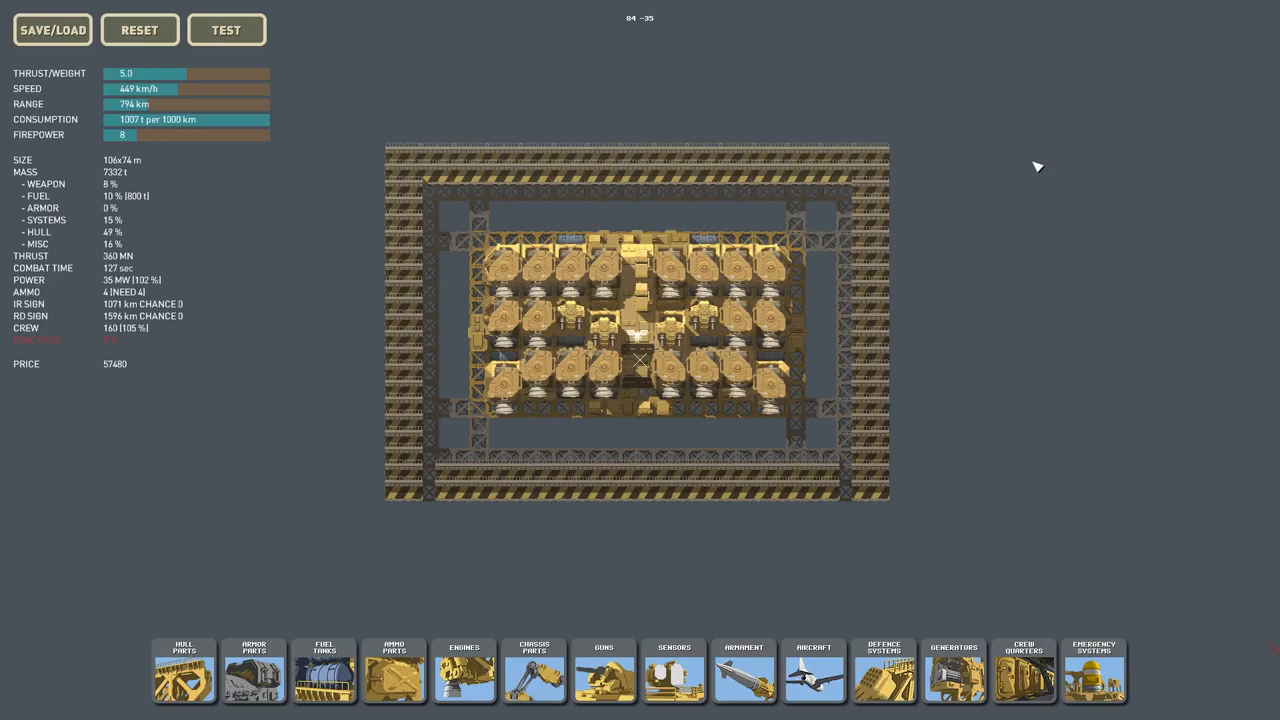
pyautogui.moveTo(862, 156)
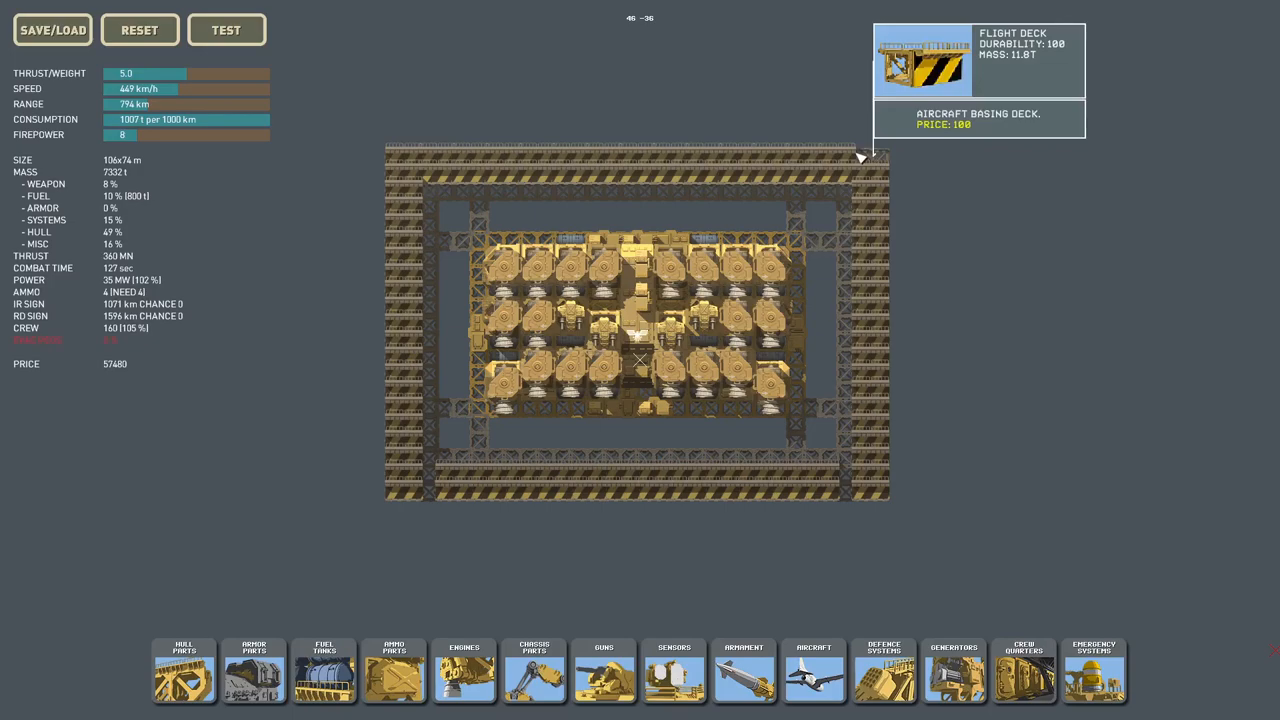
pyautogui.moveTo(956, 138)
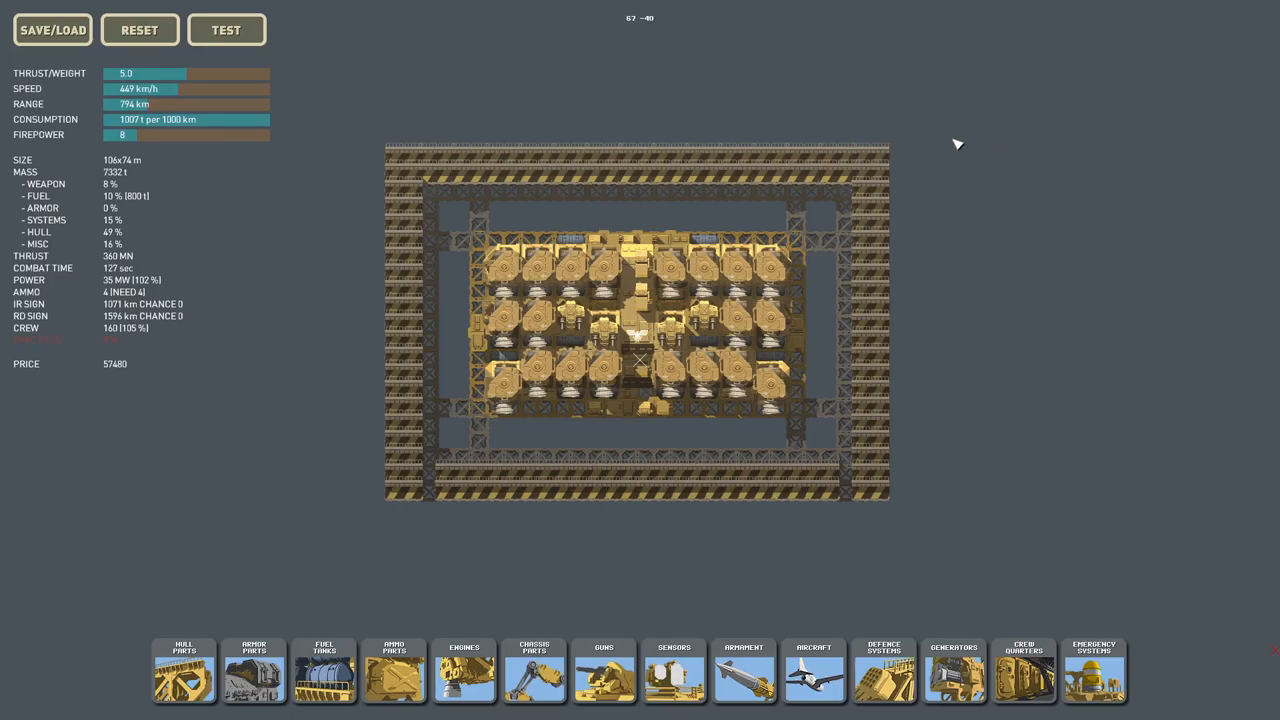
pyautogui.moveTo(1076, 102)
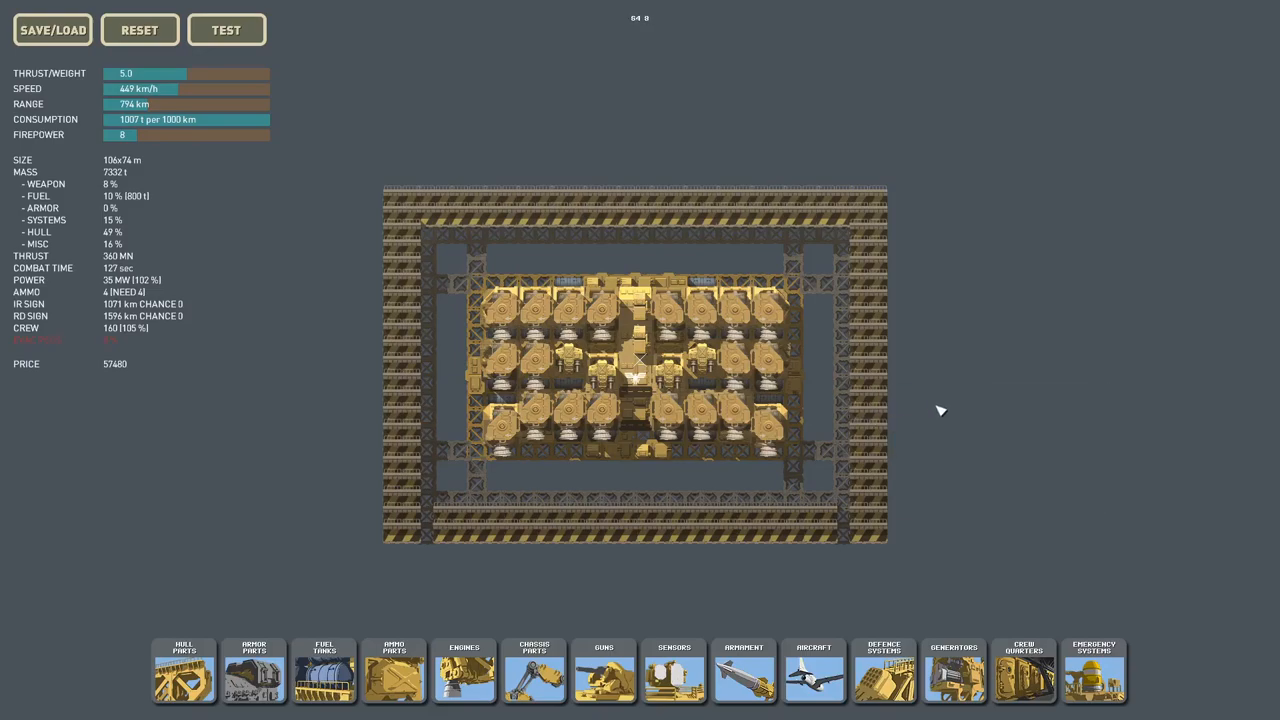
pyautogui.moveTo(932, 404)
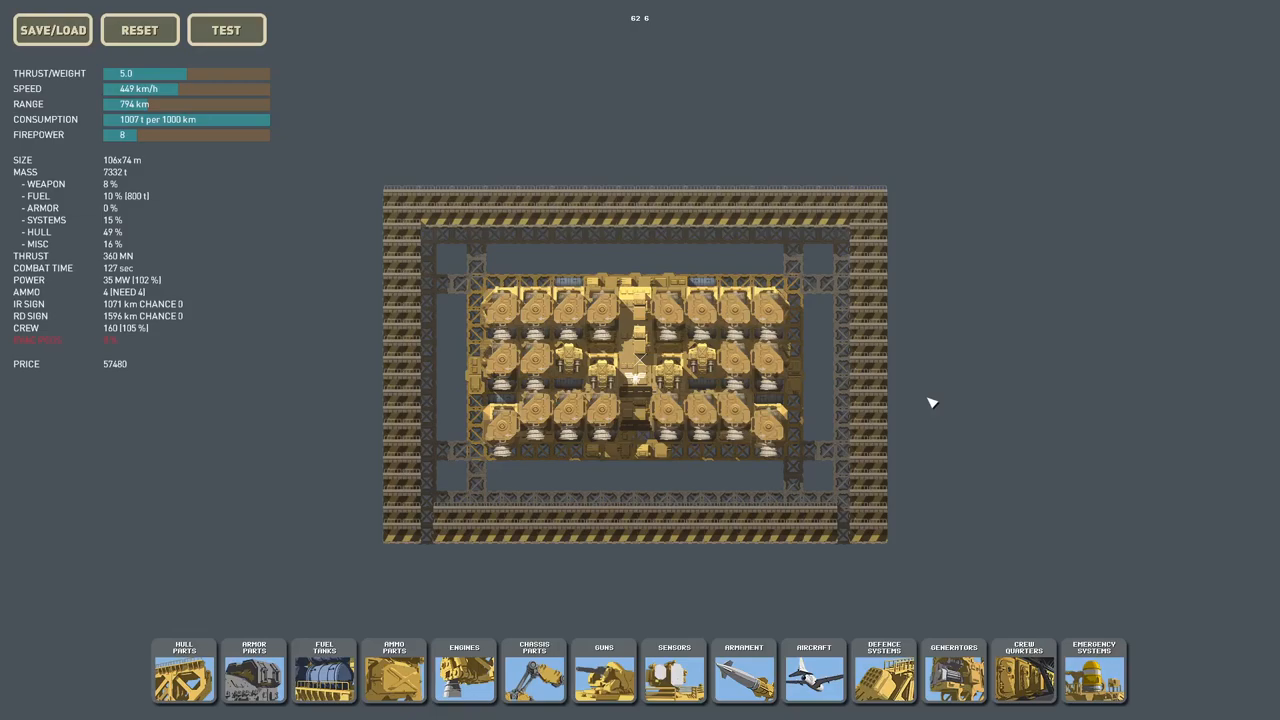
pyautogui.moveTo(344, 166)
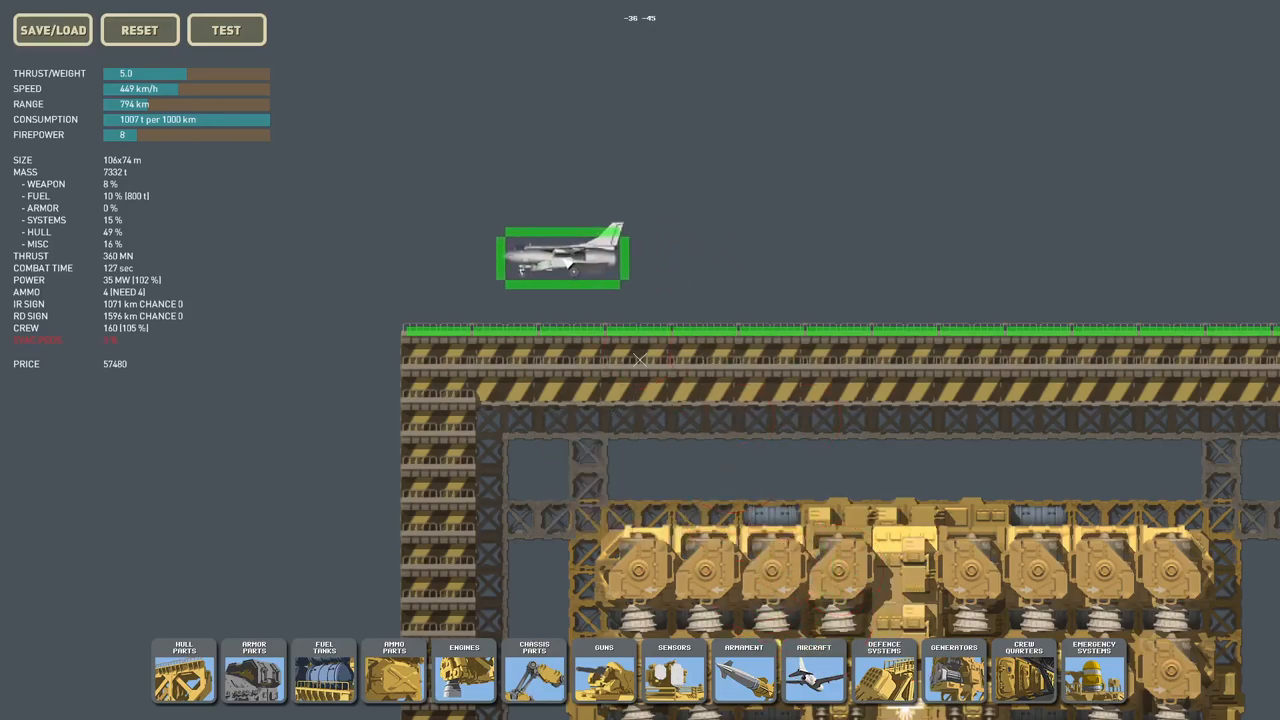
pyautogui.click(480, 300)
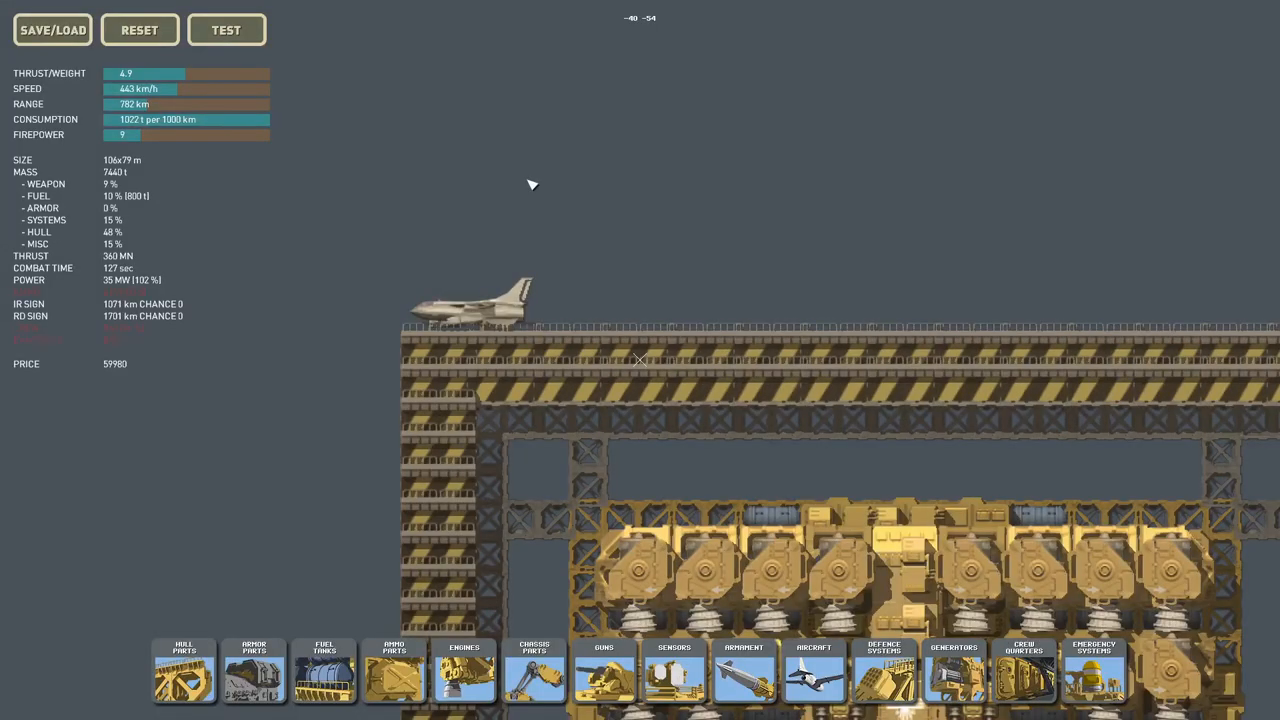
pyautogui.click(226, 30)
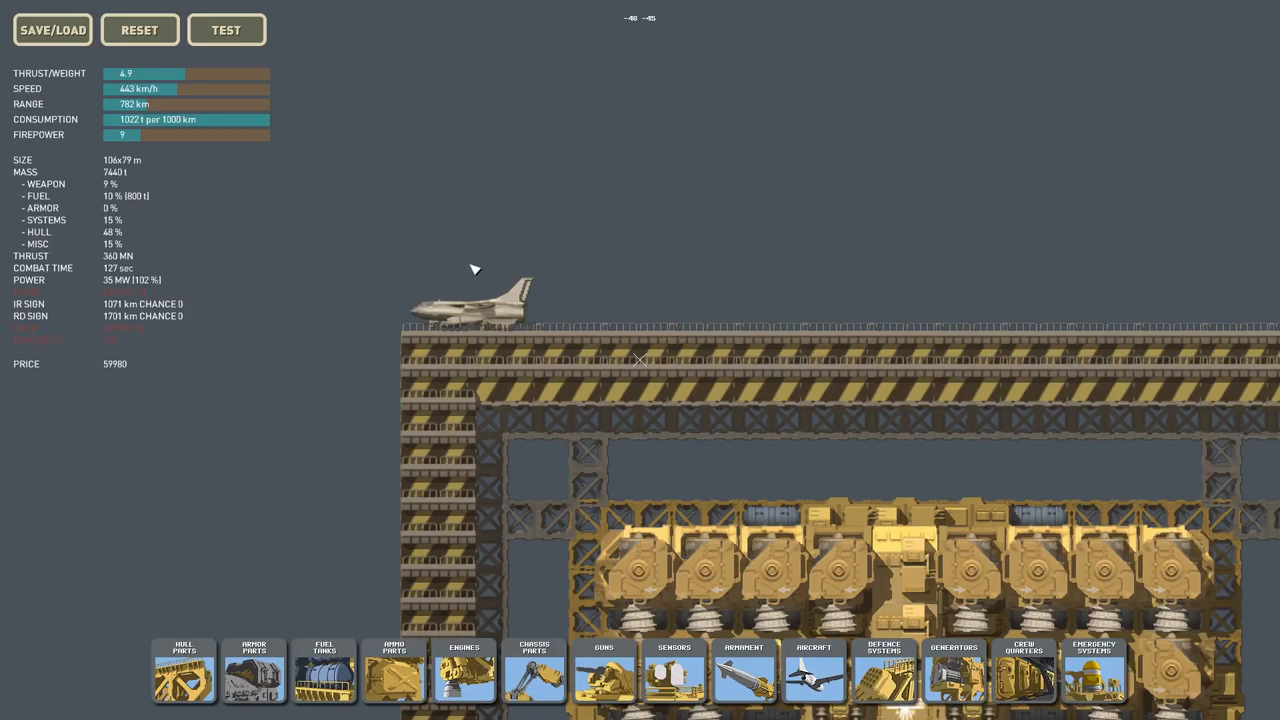
pyautogui.moveTo(480, 300)
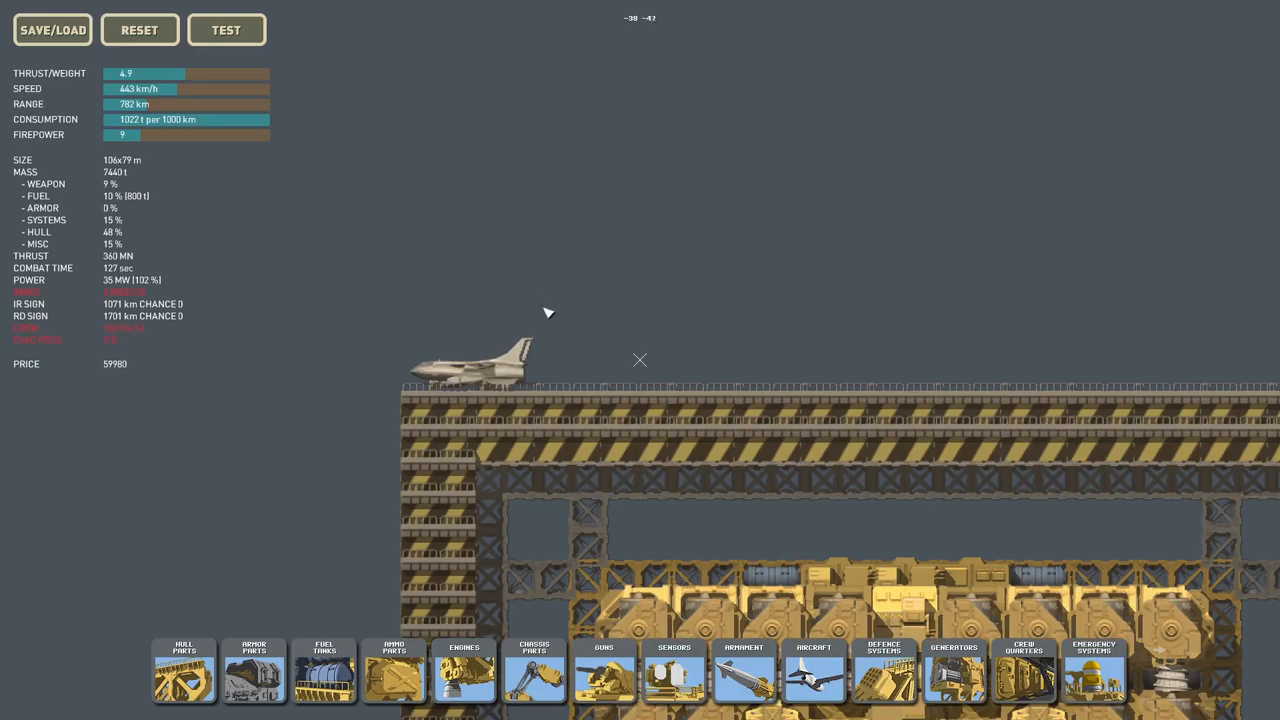
pyautogui.moveTo(504, 376)
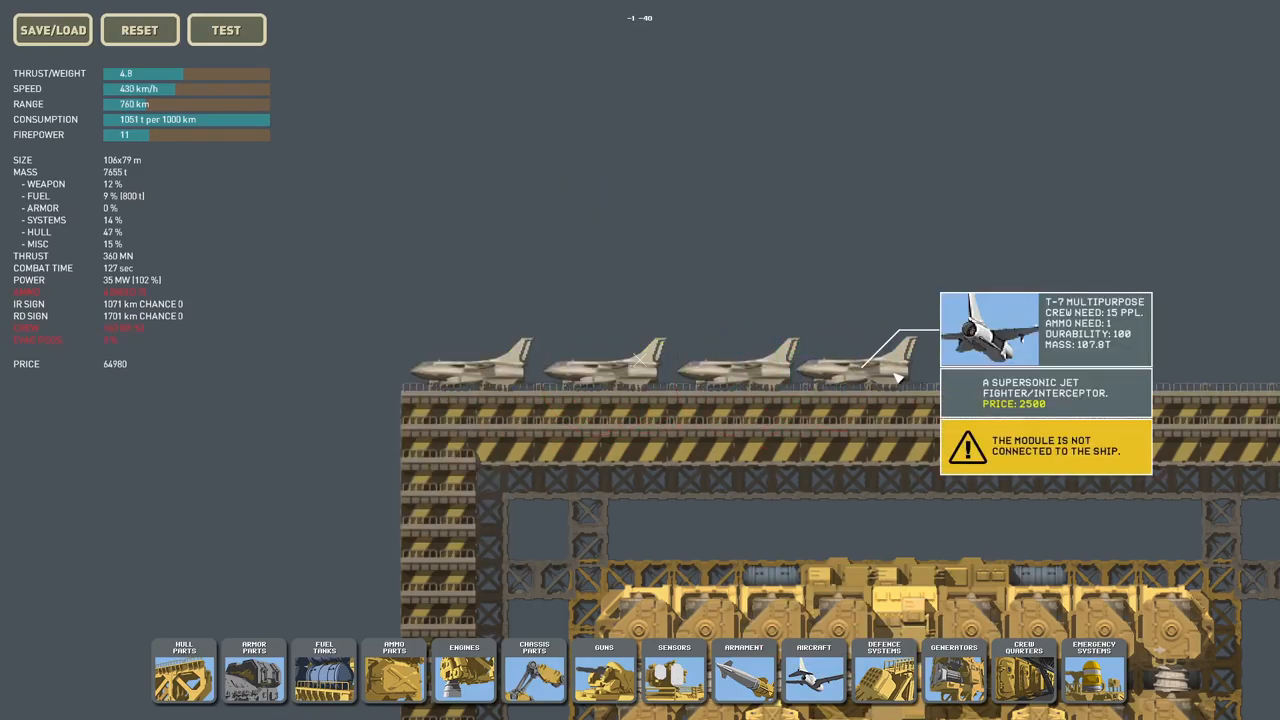
pyautogui.moveTo(490, 420)
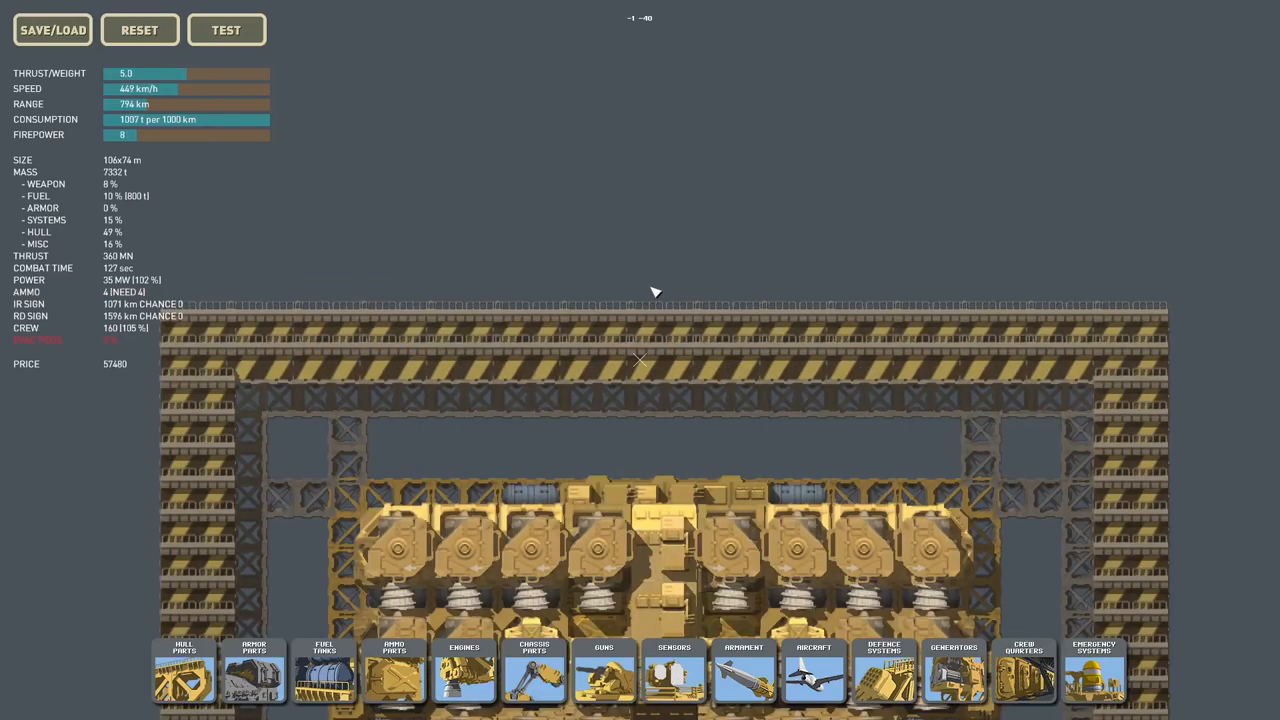
# Step: Zoom out to view the ship with its top deck cleared of aircraft
pyautogui.scroll(-3)
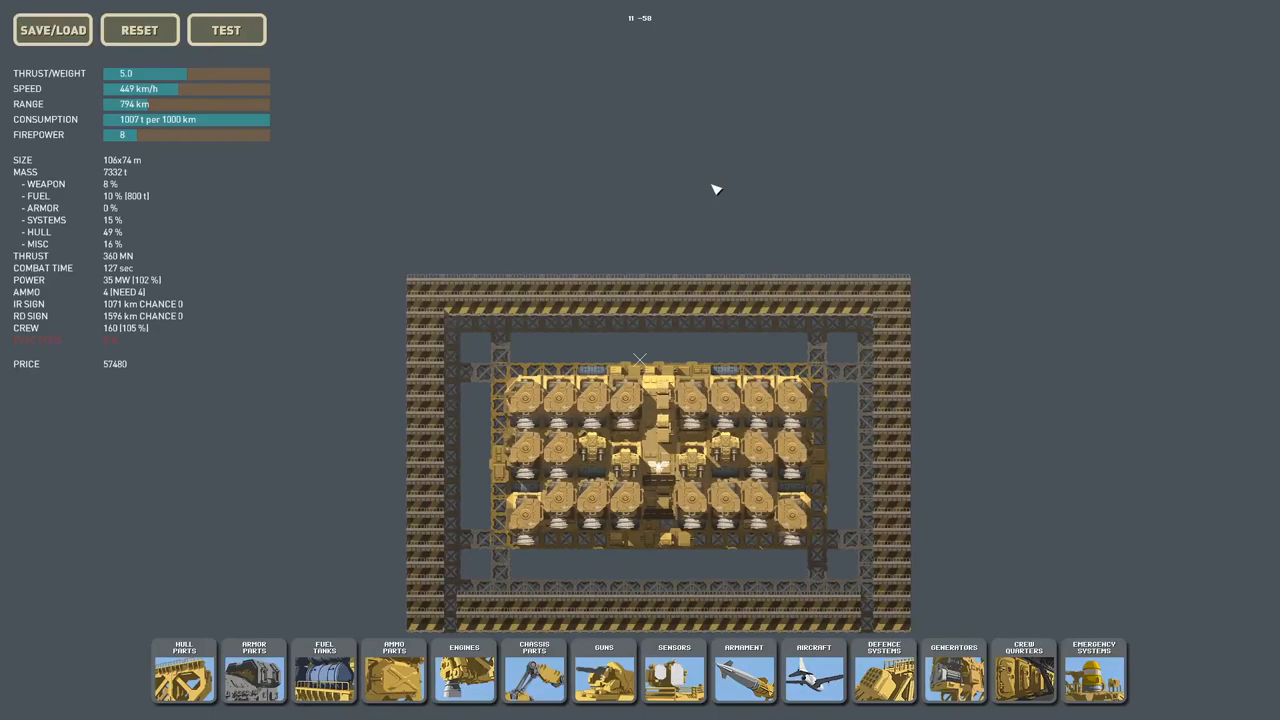
pyautogui.moveTo(714, 204)
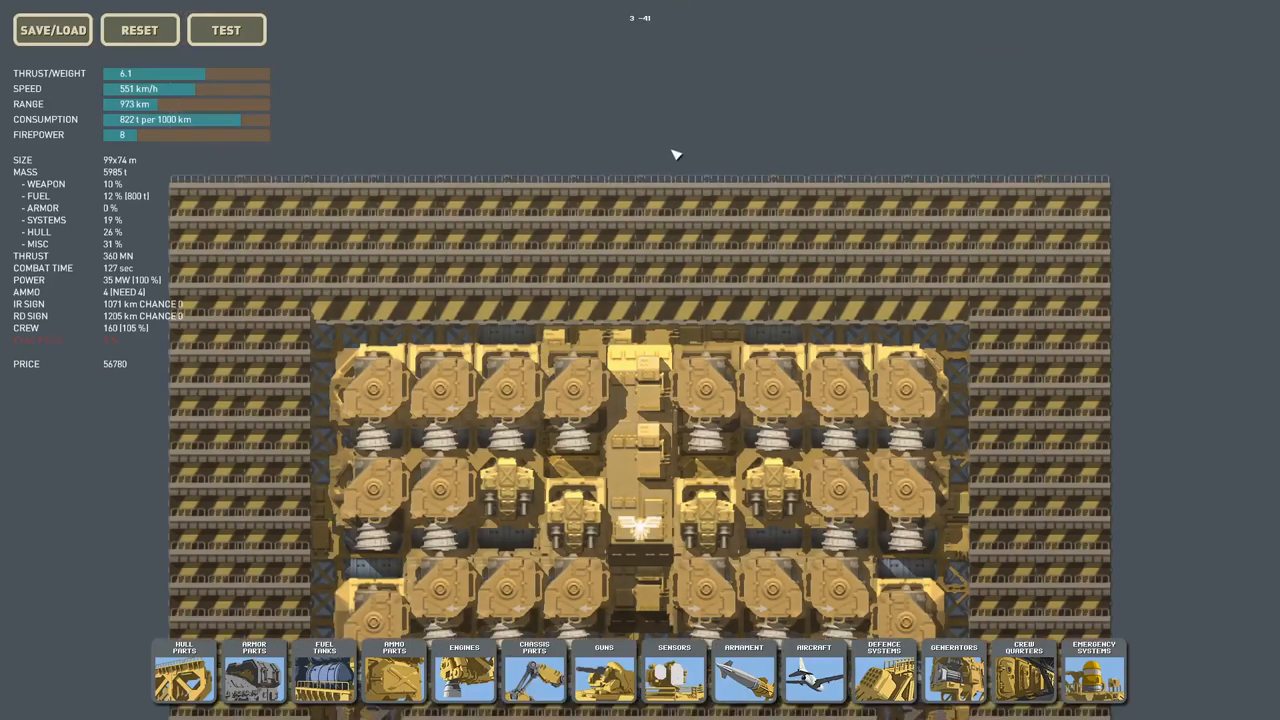
pyautogui.moveTo(600, 240)
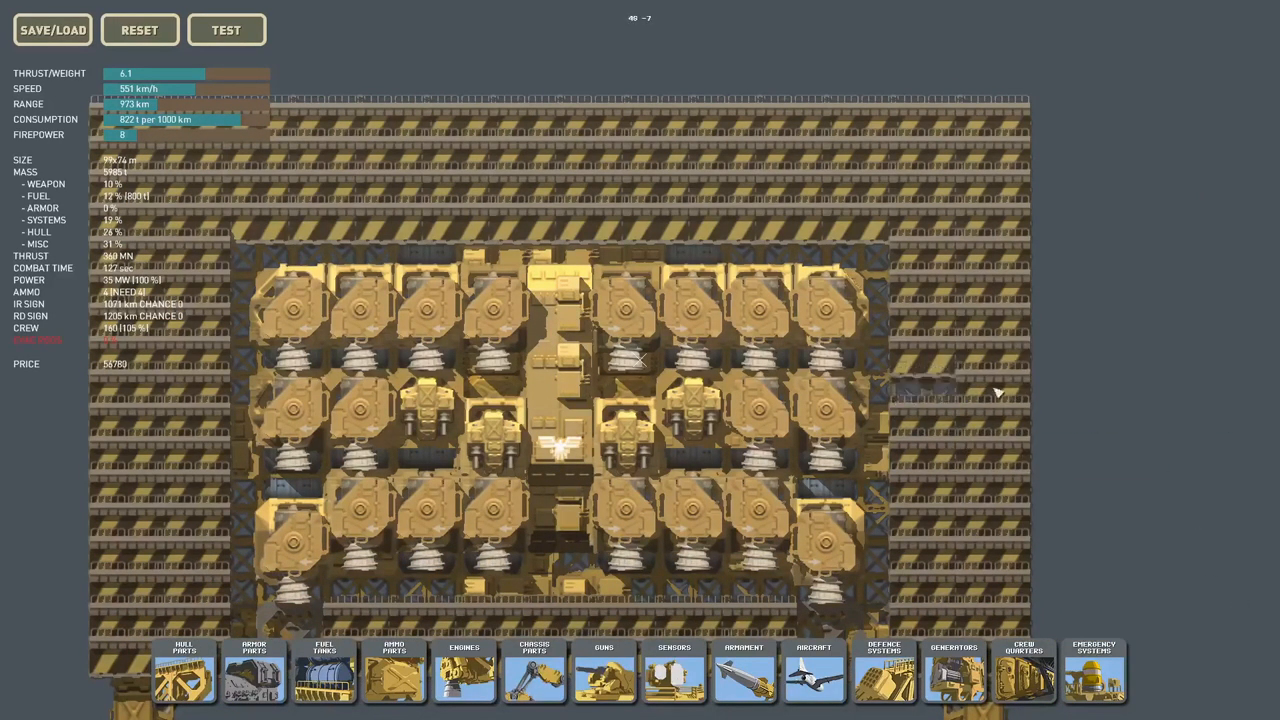
pyautogui.moveTo(1000, 412)
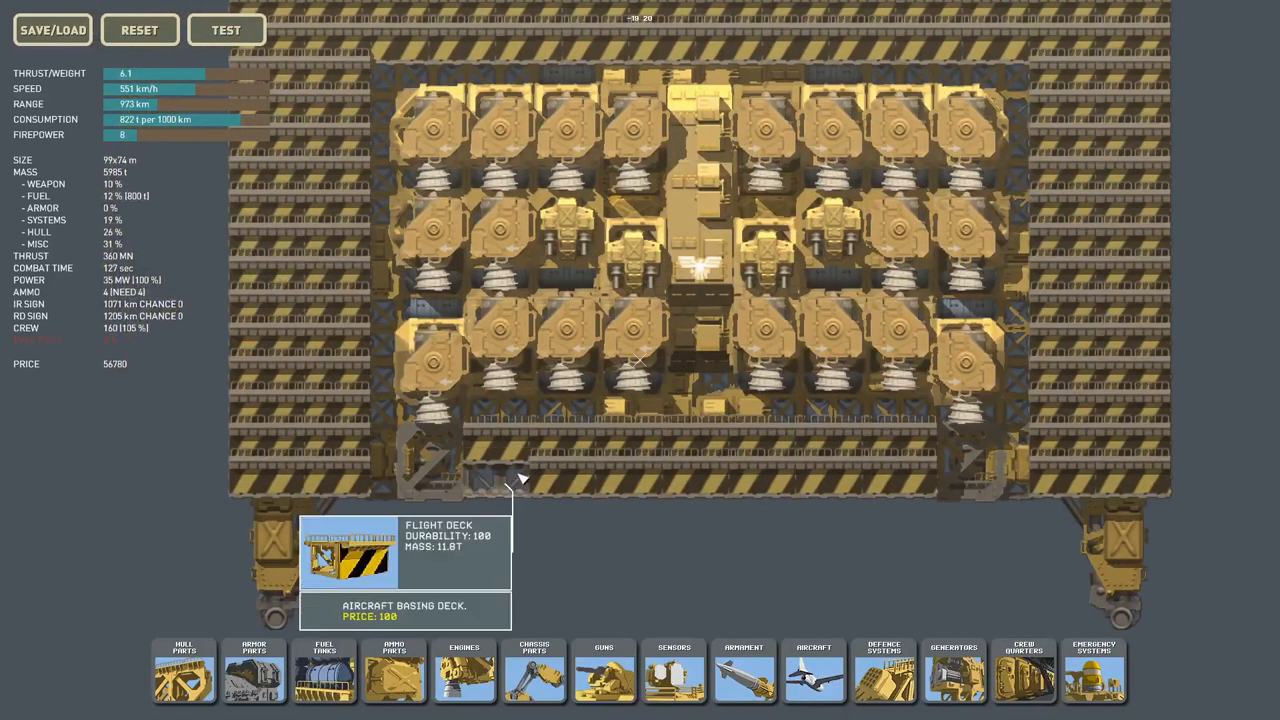
pyautogui.moveTo(540, 456)
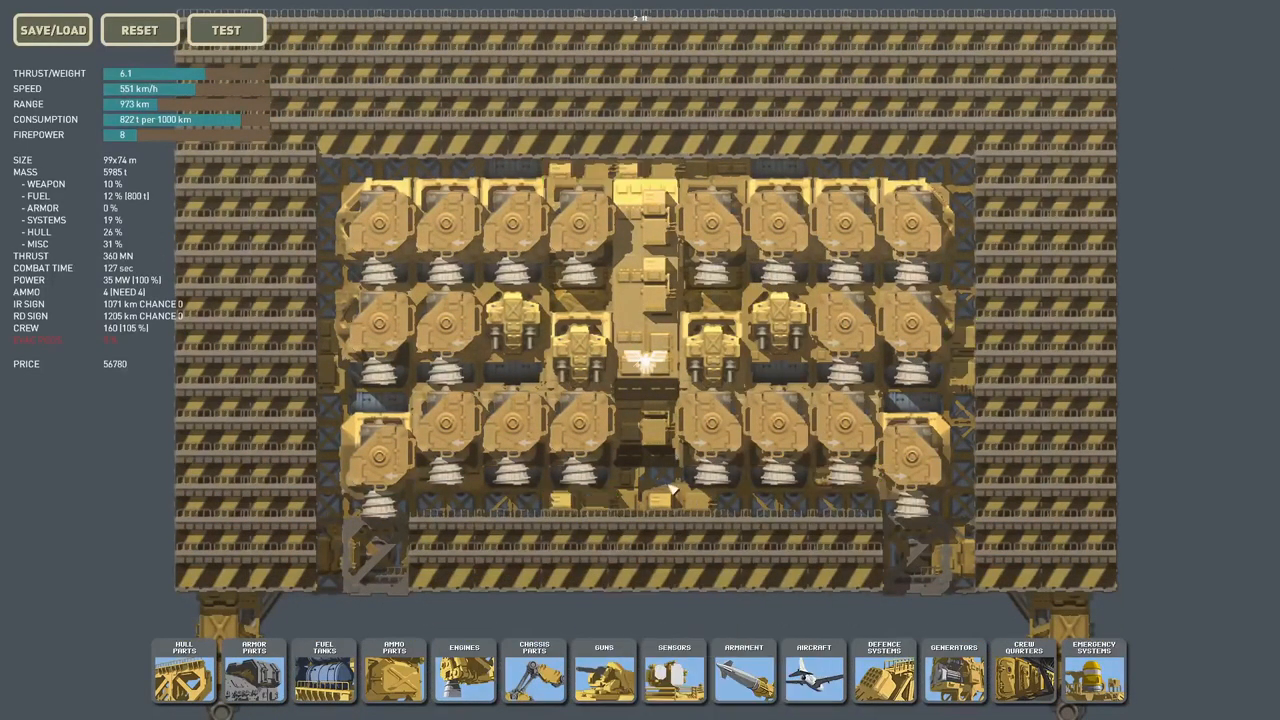
pyautogui.moveTo(644, 364)
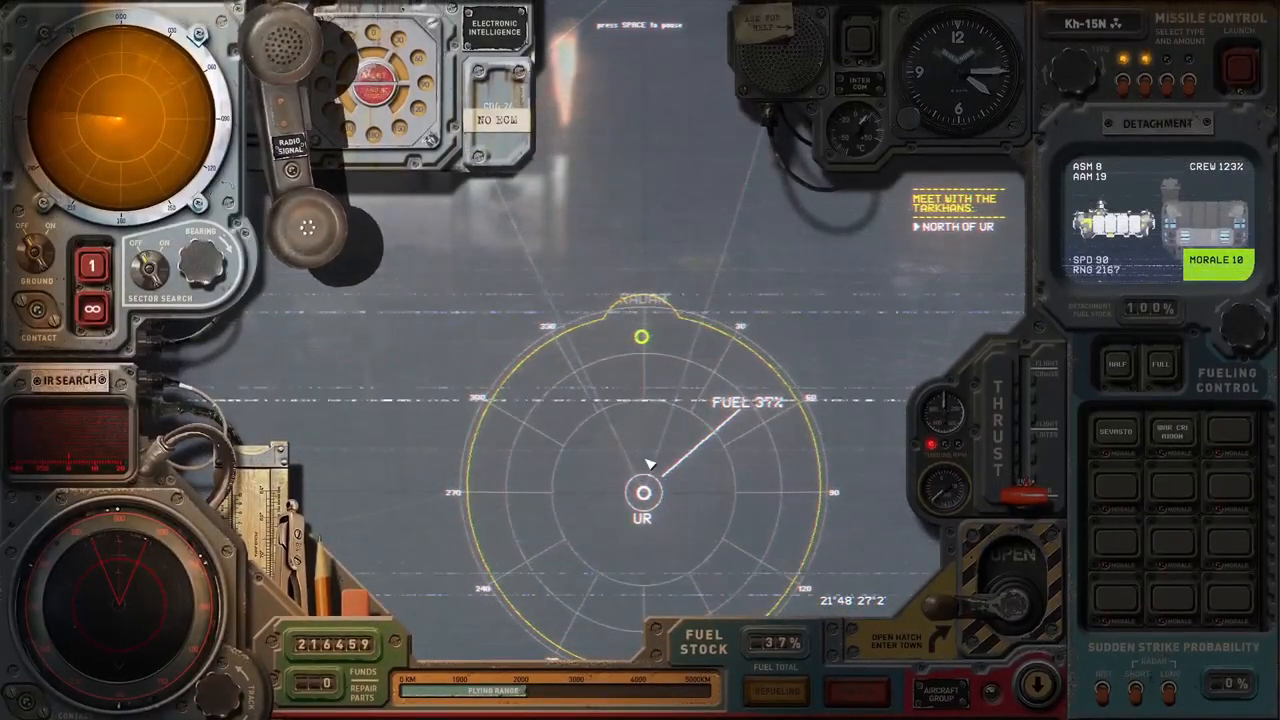
# Step: Order the nuclear strike until the commander's confirmation warning appears
pyautogui.press('space')
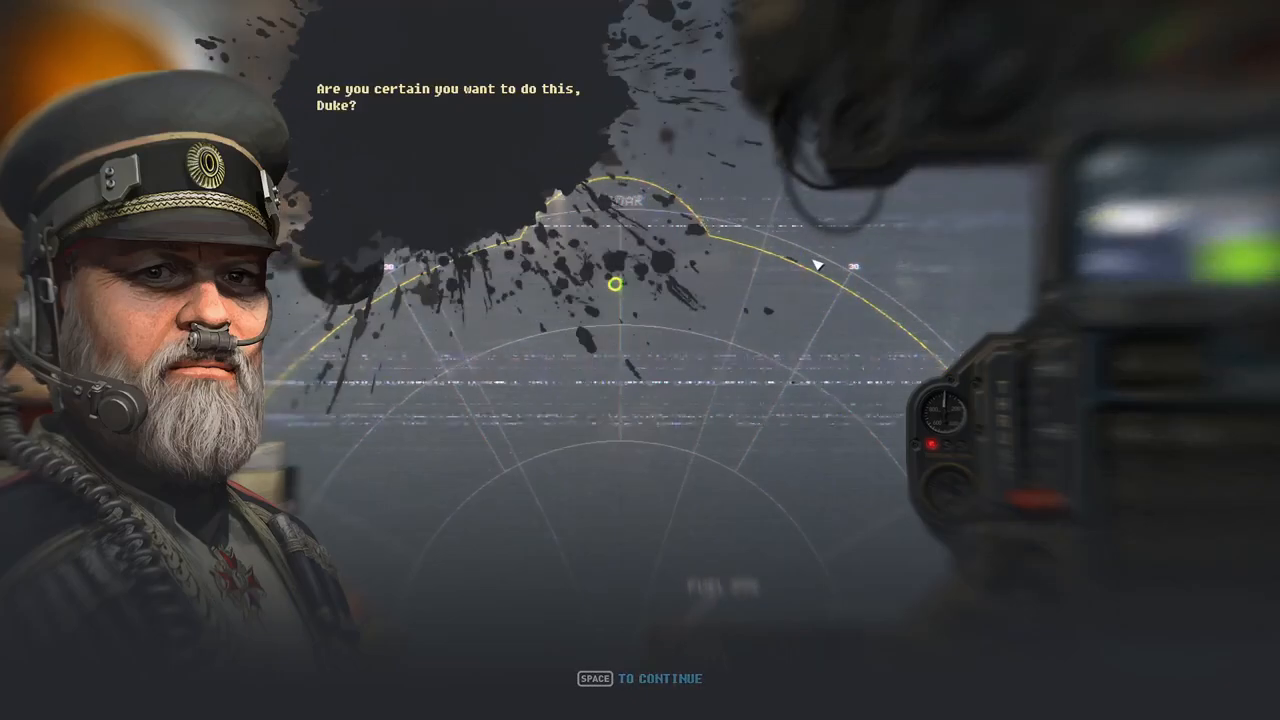
# Step: Dismiss the commander's warning and resume the game on the radar display
pyautogui.press('space')
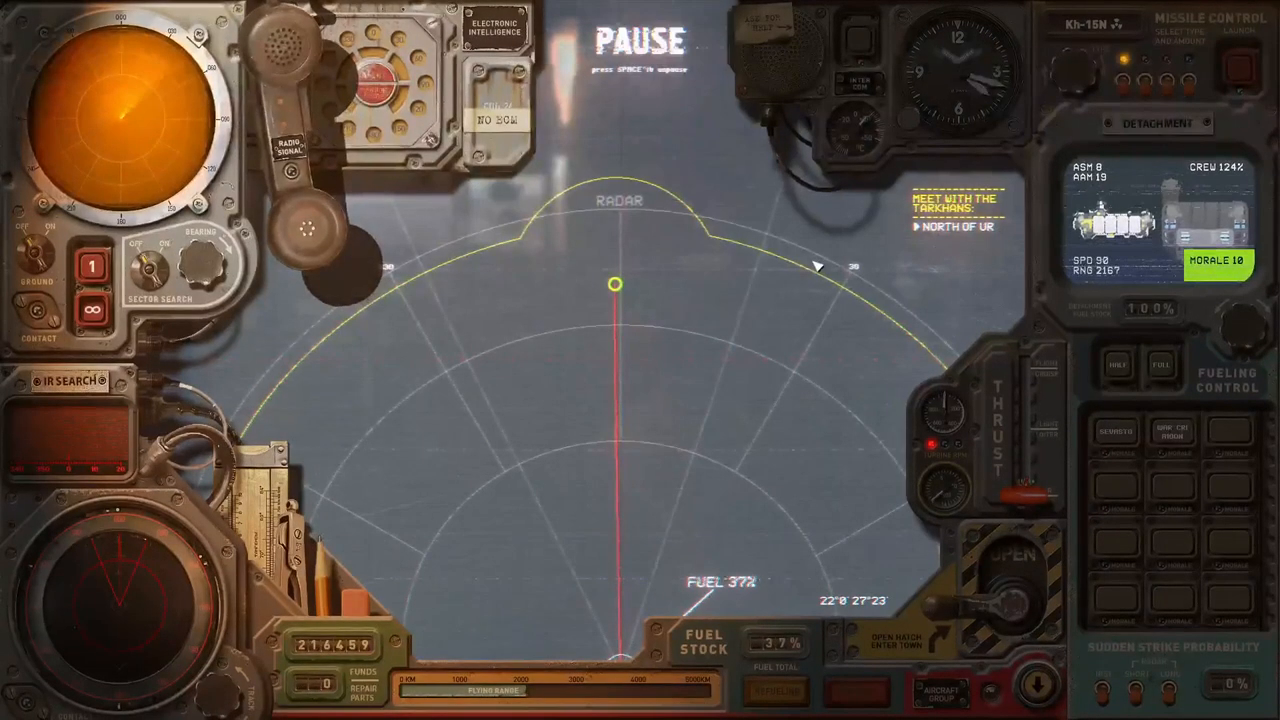
pyautogui.press('space')
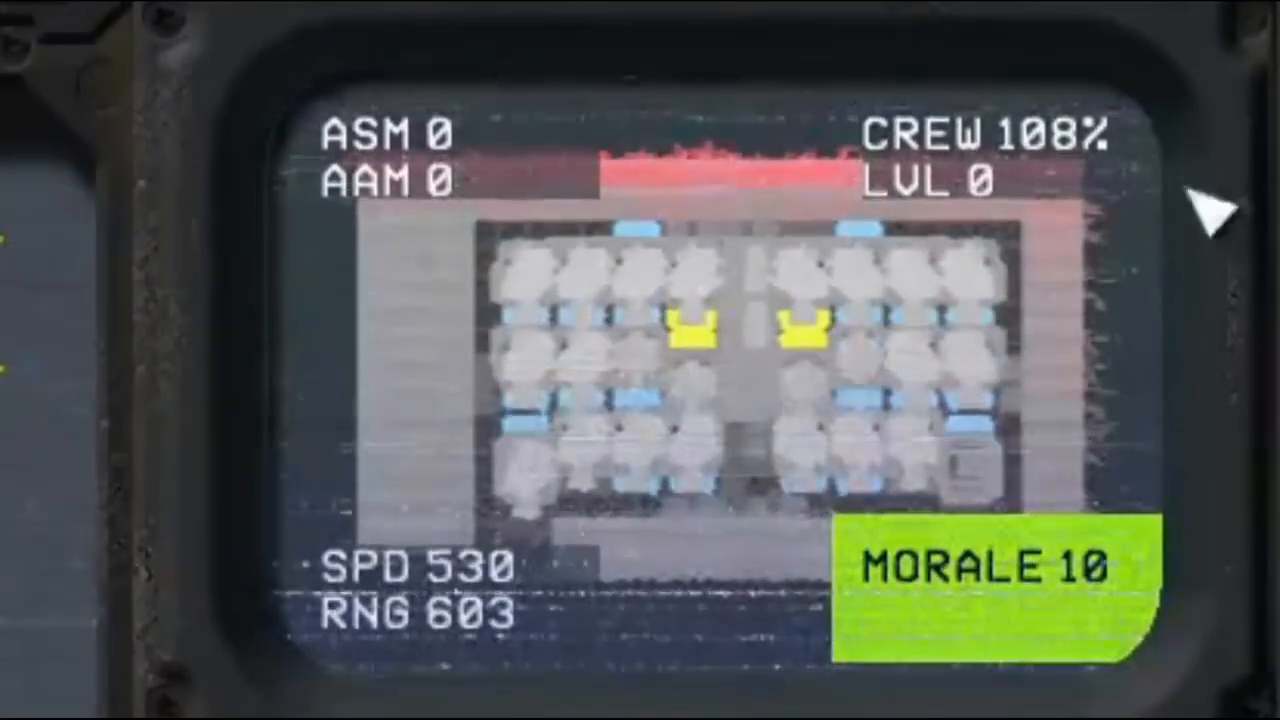
pyautogui.moveTo(700, 380)
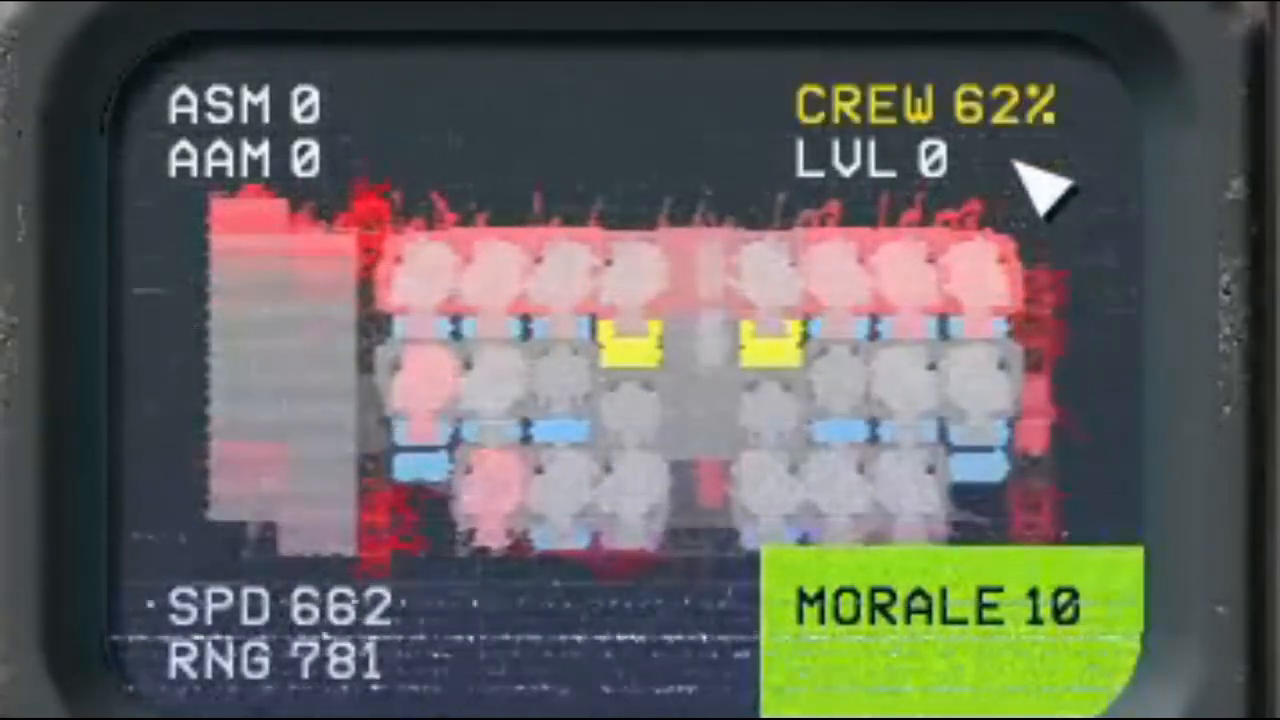
pyautogui.moveTo(704, 330)
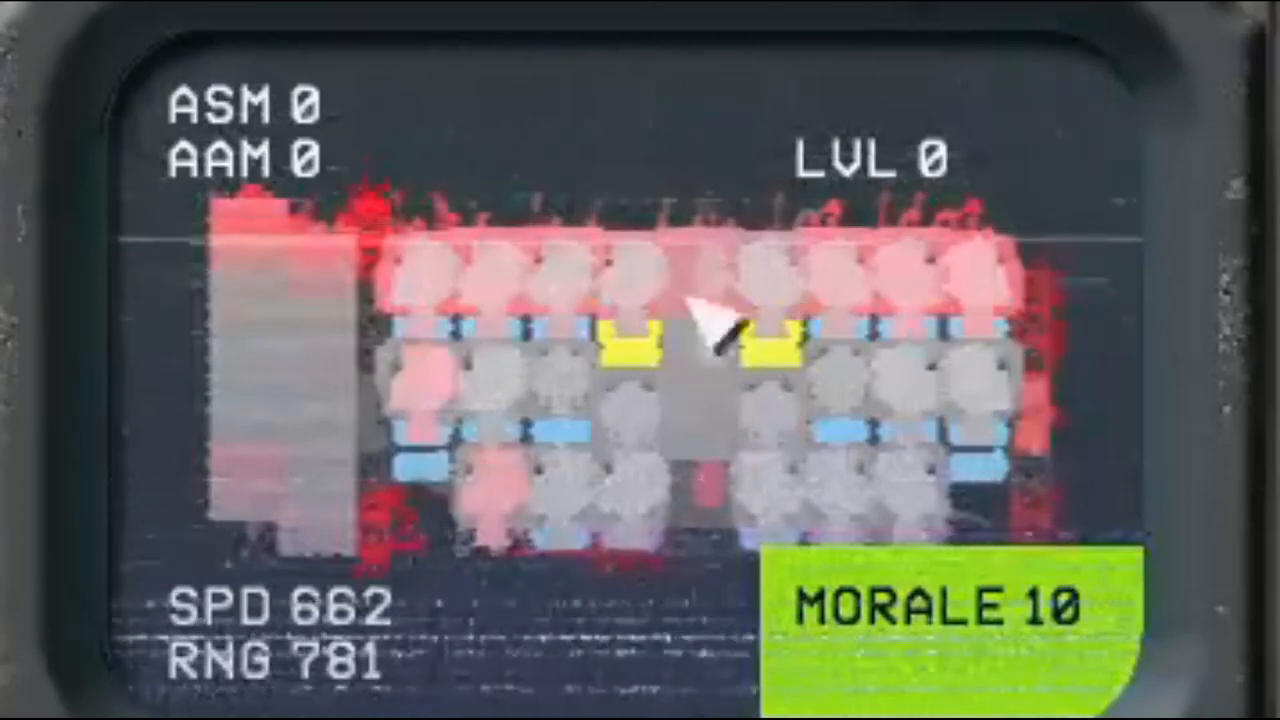
pyautogui.moveTo(800, 460)
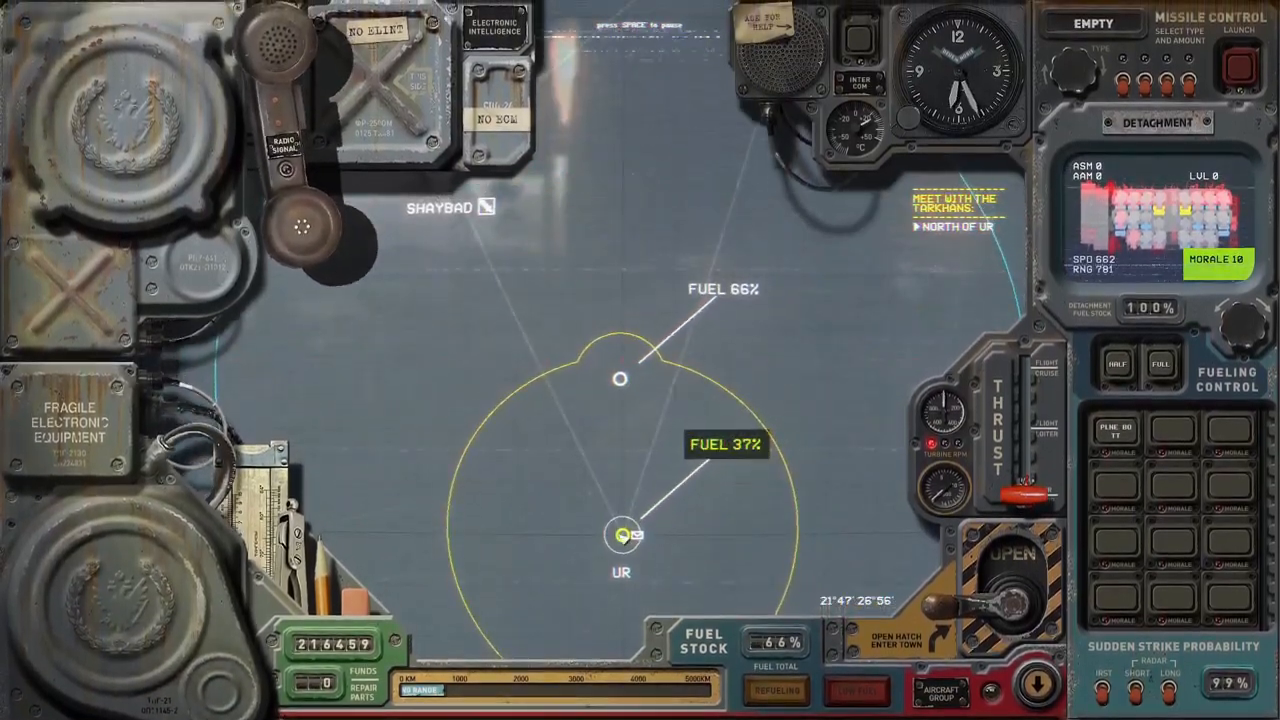
# Step: Pause the game after surviving the strike with crew down to 62%
pyautogui.press('space')
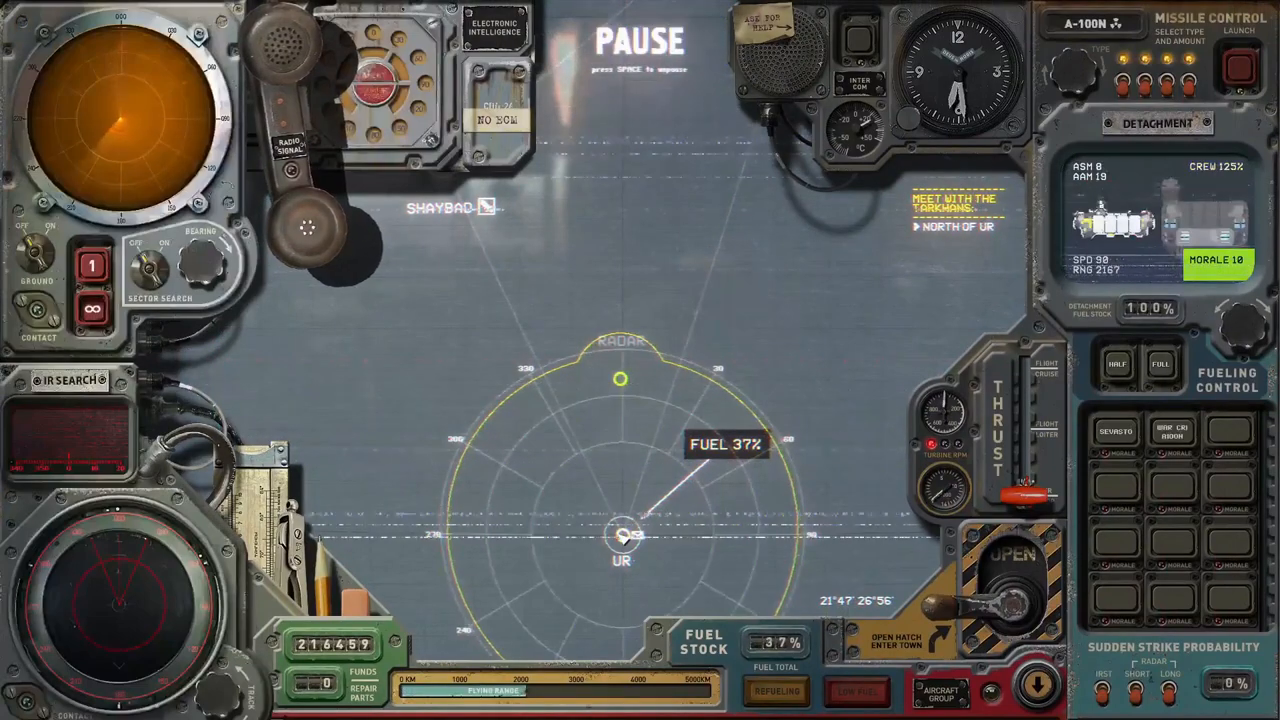